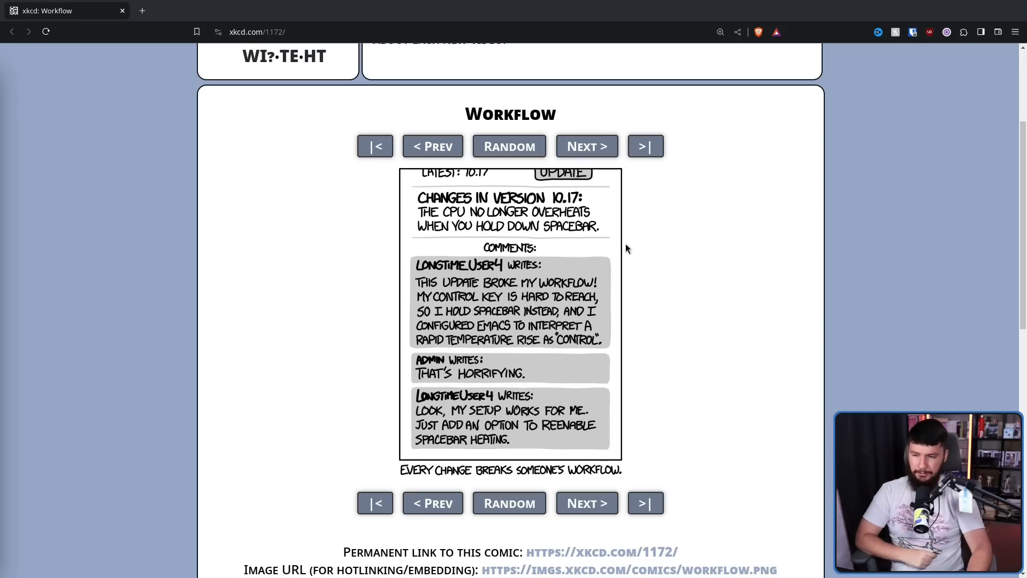
mouse_move(687, 255)
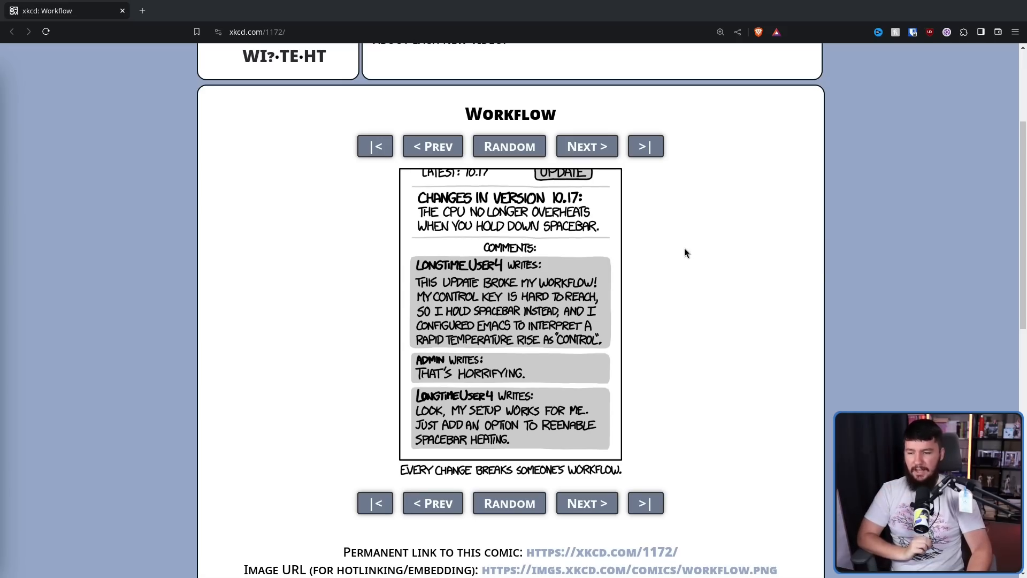
mouse_move(683, 258)
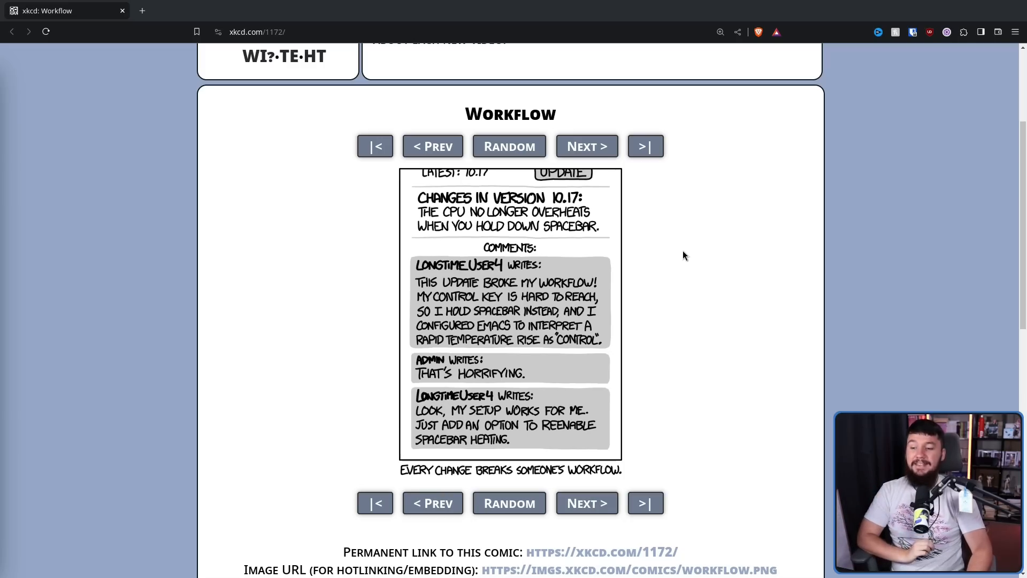
mouse_move(687, 251)
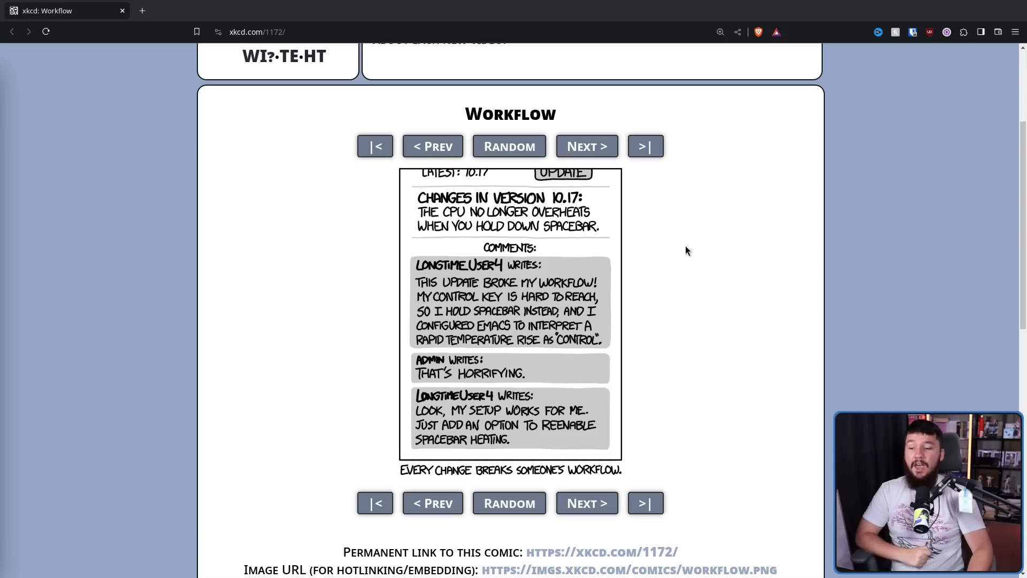
mouse_move(688, 232)
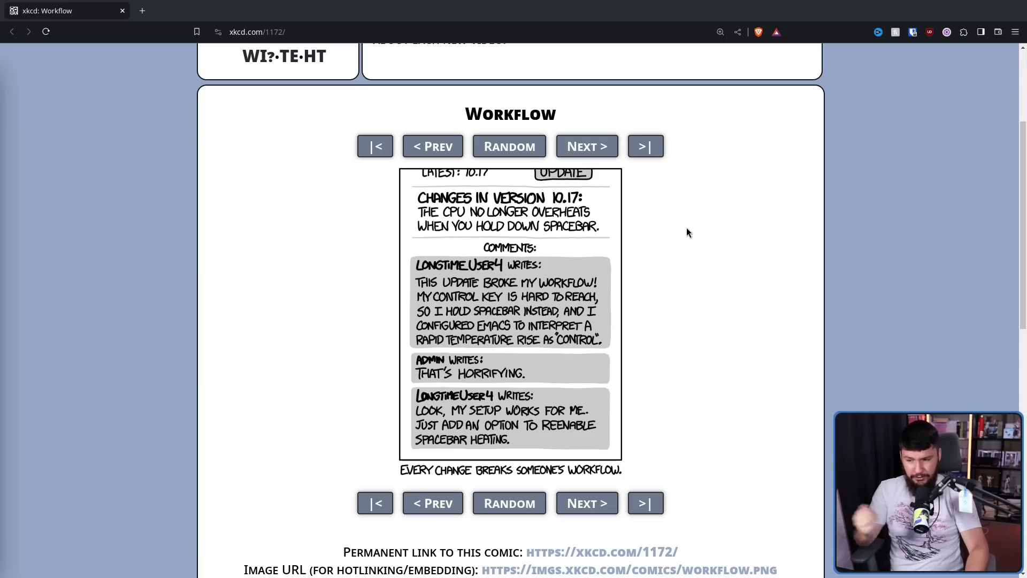
mouse_move(703, 215)
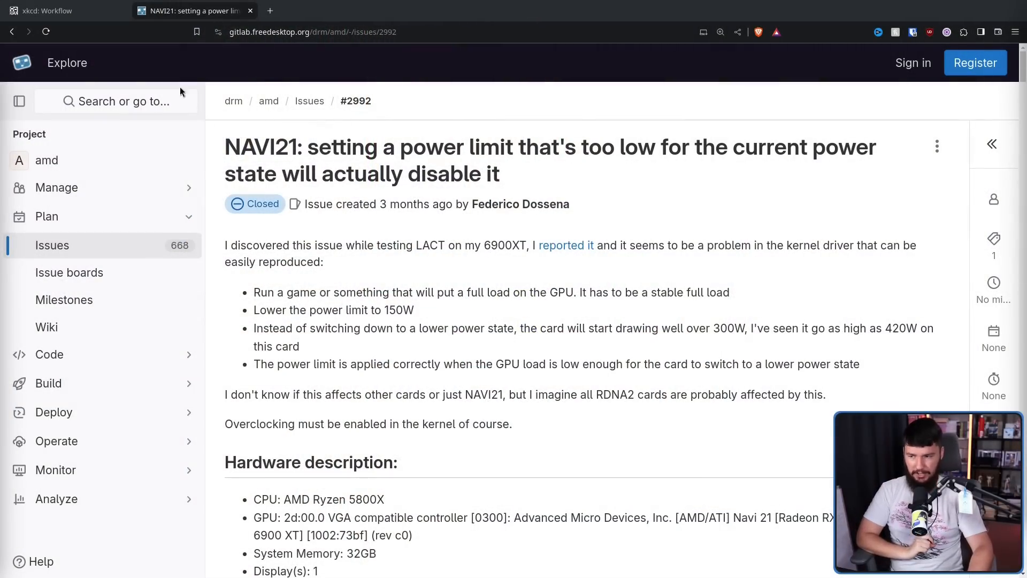
mouse_move(370, 150)
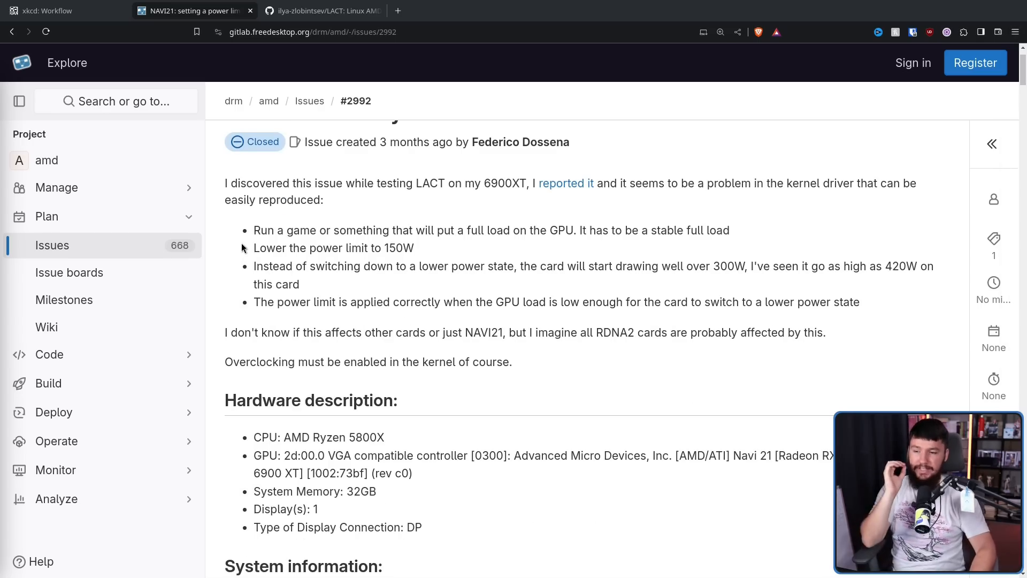
mouse_move(350, 5)
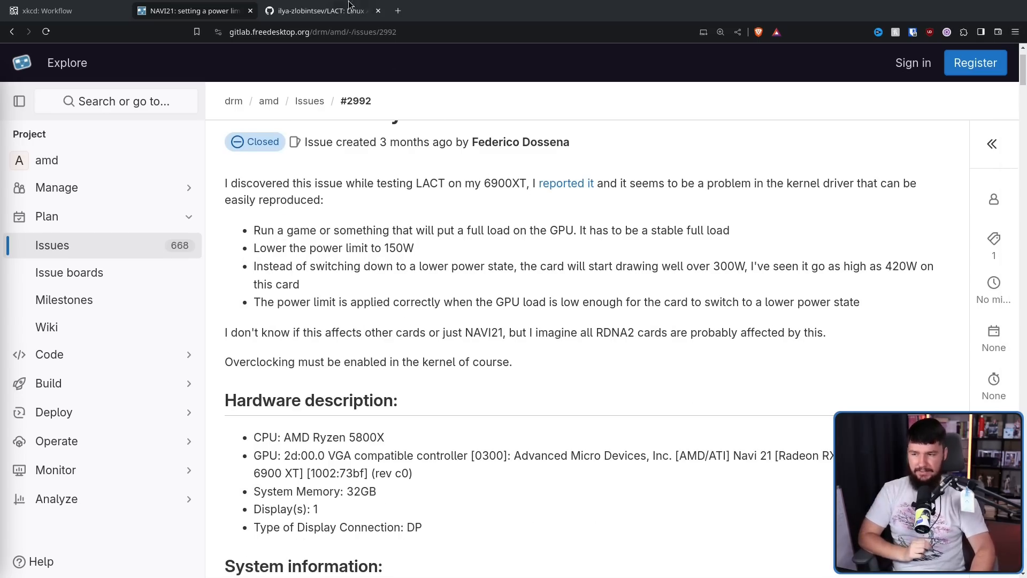
Glance at the LACT project tab, then read issue #2992's reproduction steps and system information.
left_click(321, 10)
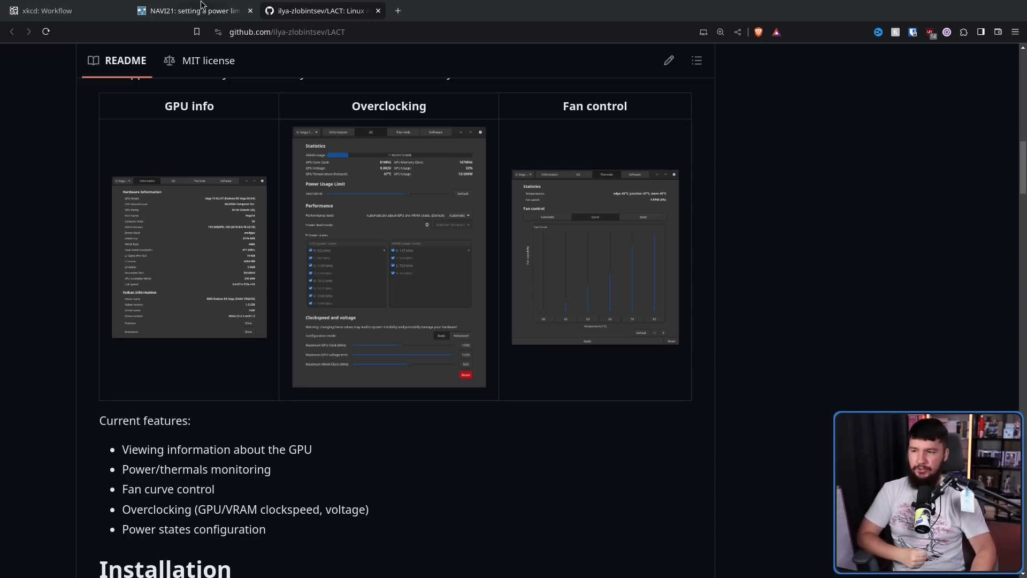
left_click(187, 10)
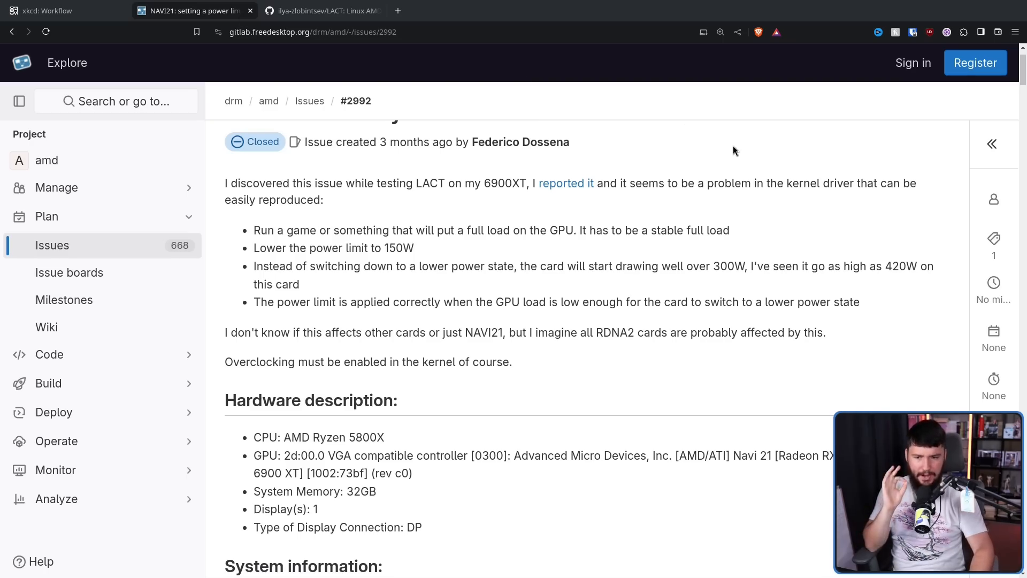
mouse_move(733, 130)
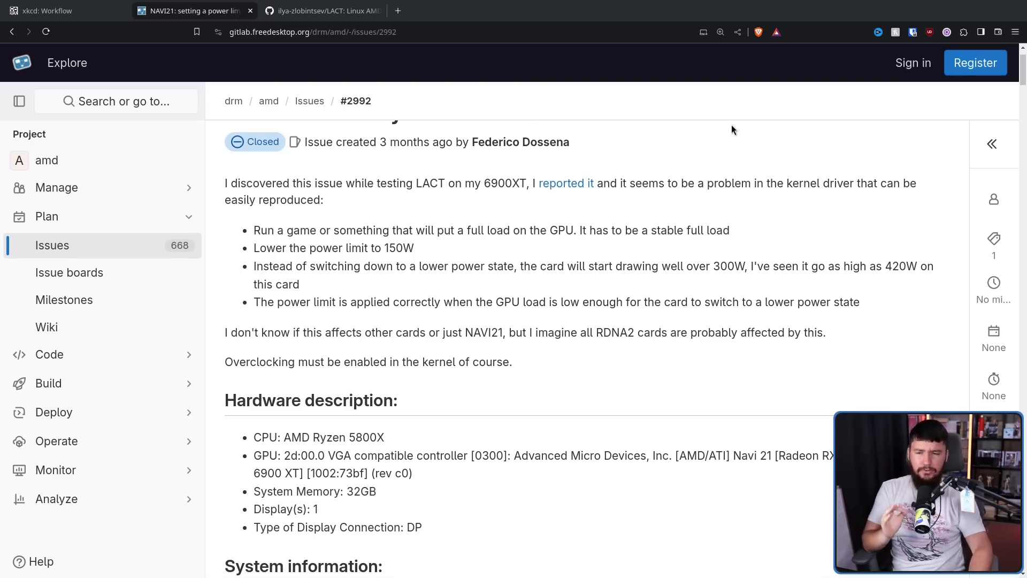
mouse_move(726, 115)
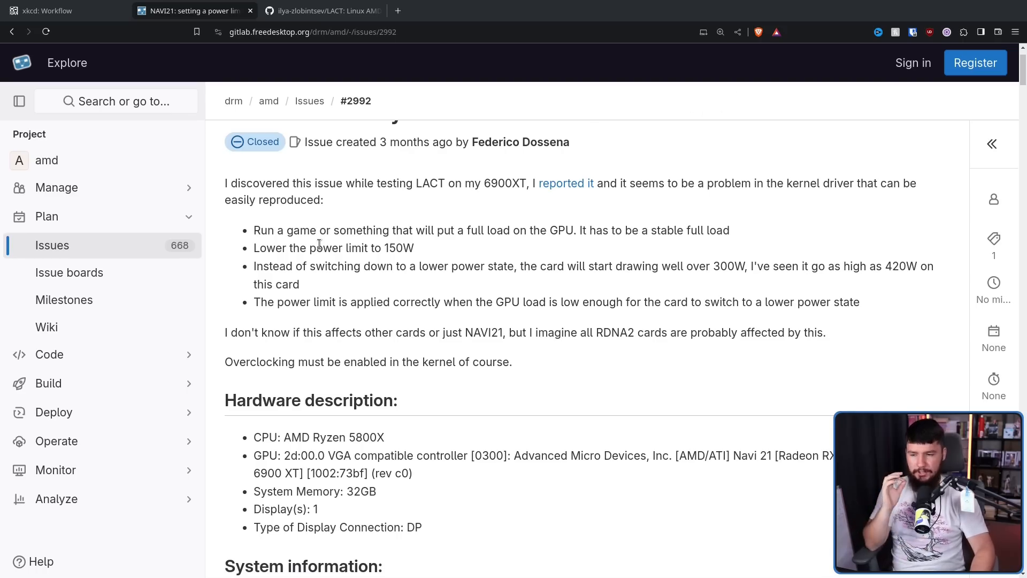
mouse_move(560, 213)
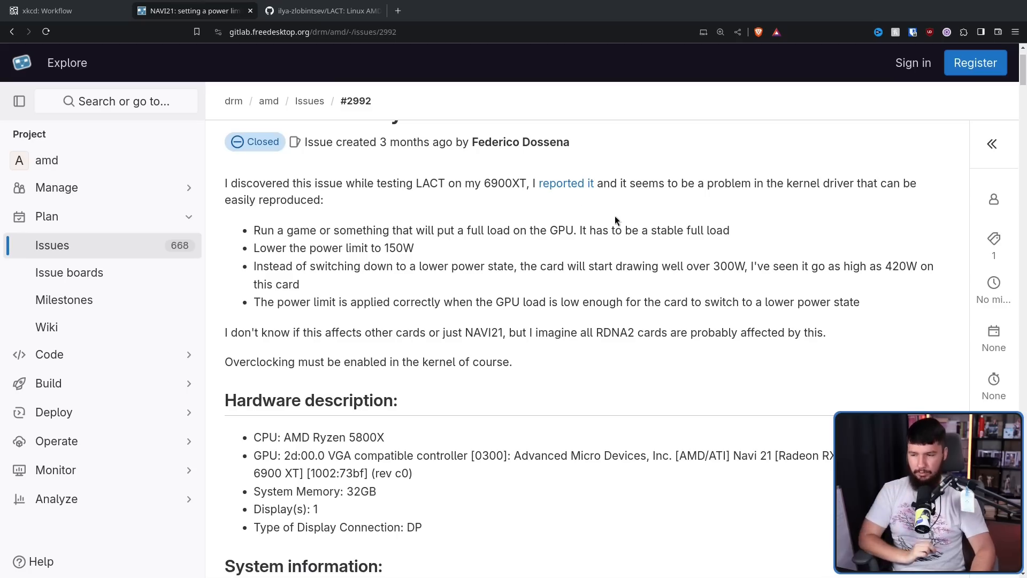
mouse_move(584, 211)
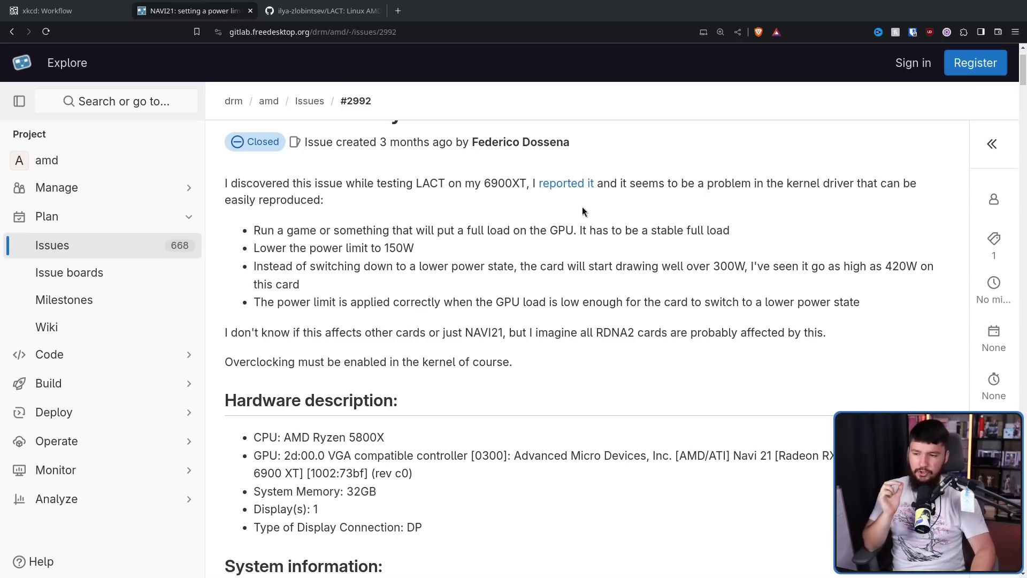
mouse_move(602, 197)
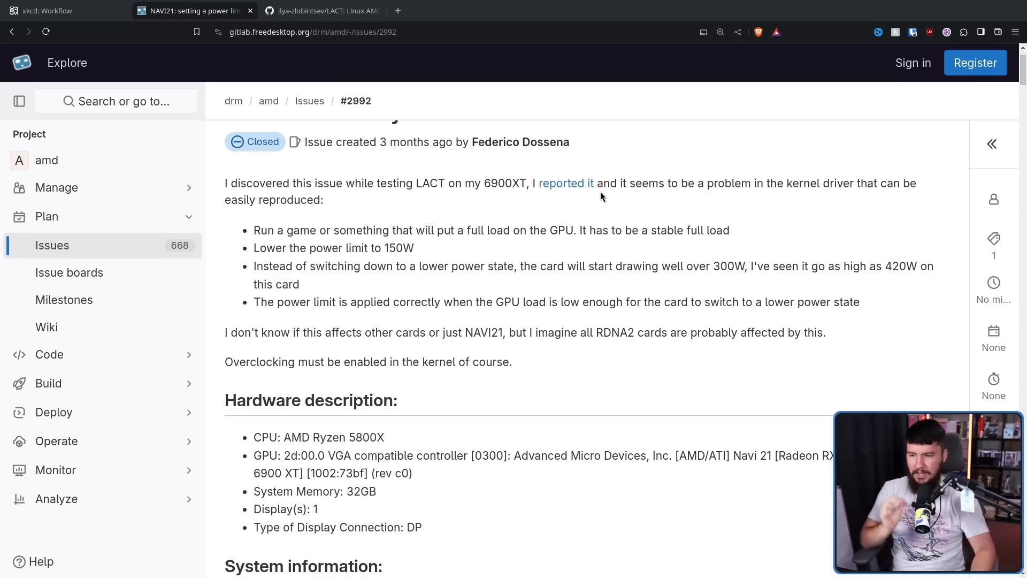
mouse_move(606, 172)
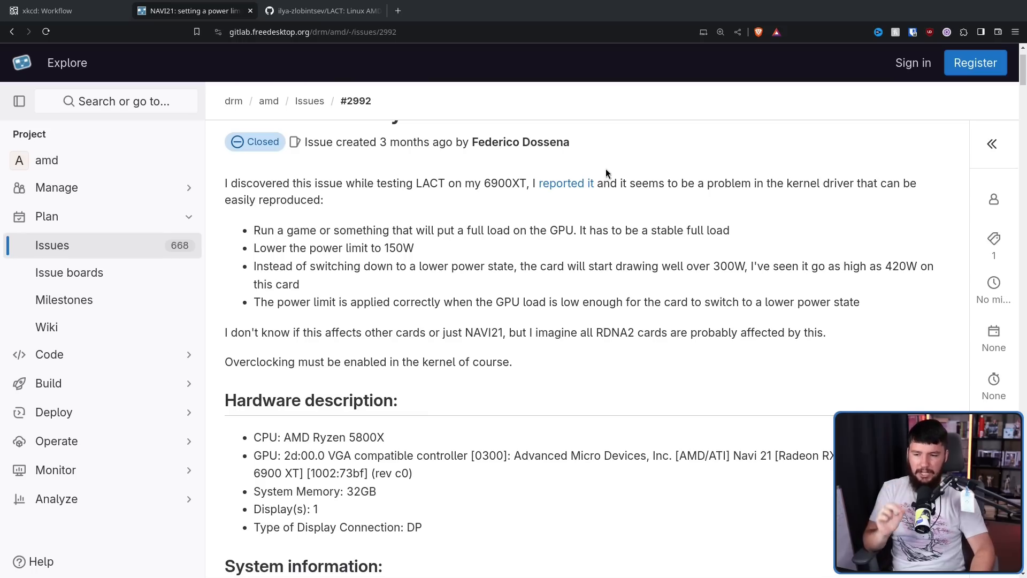
mouse_move(771, 201)
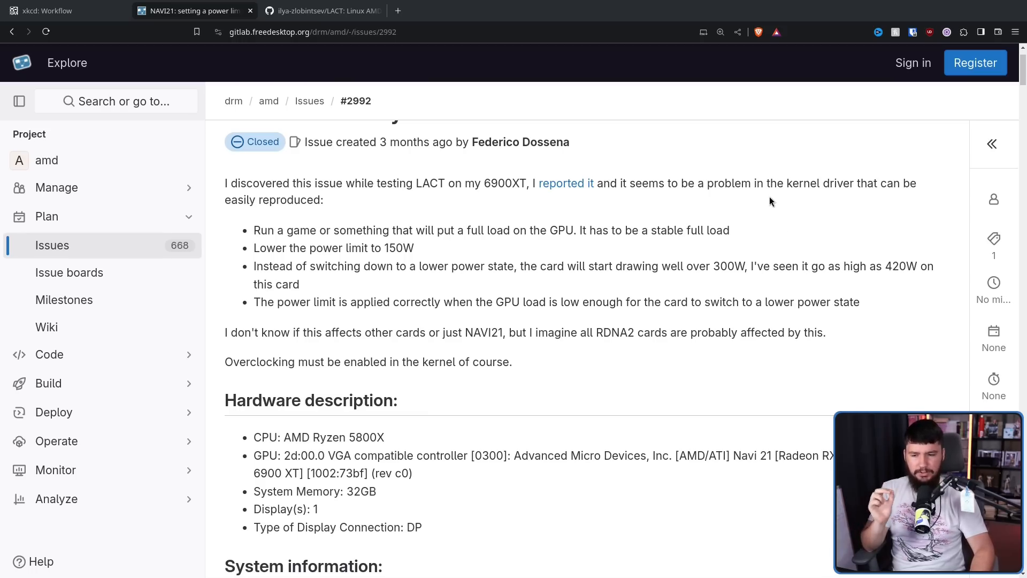
mouse_move(888, 229)
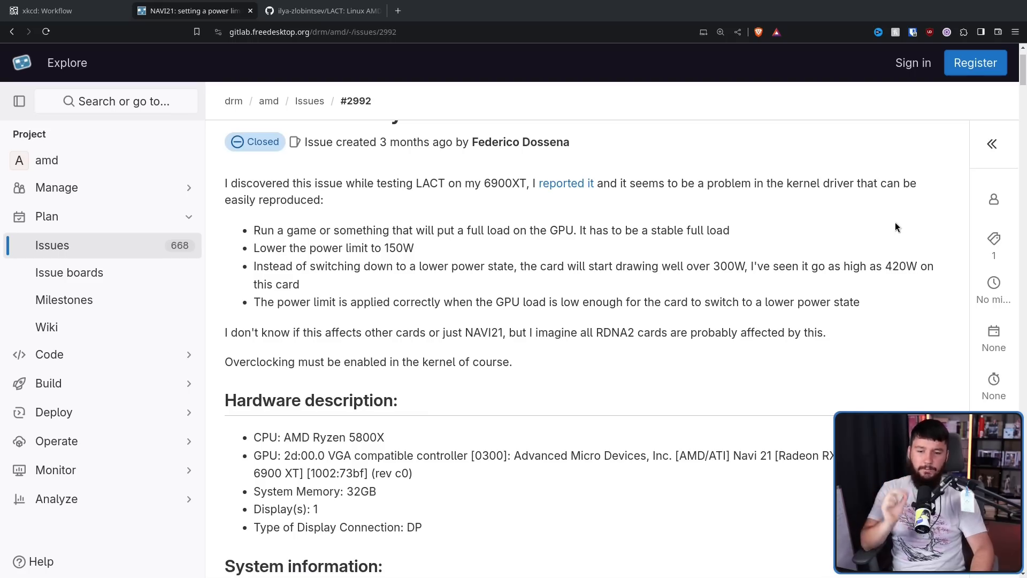
scroll("down", 3)
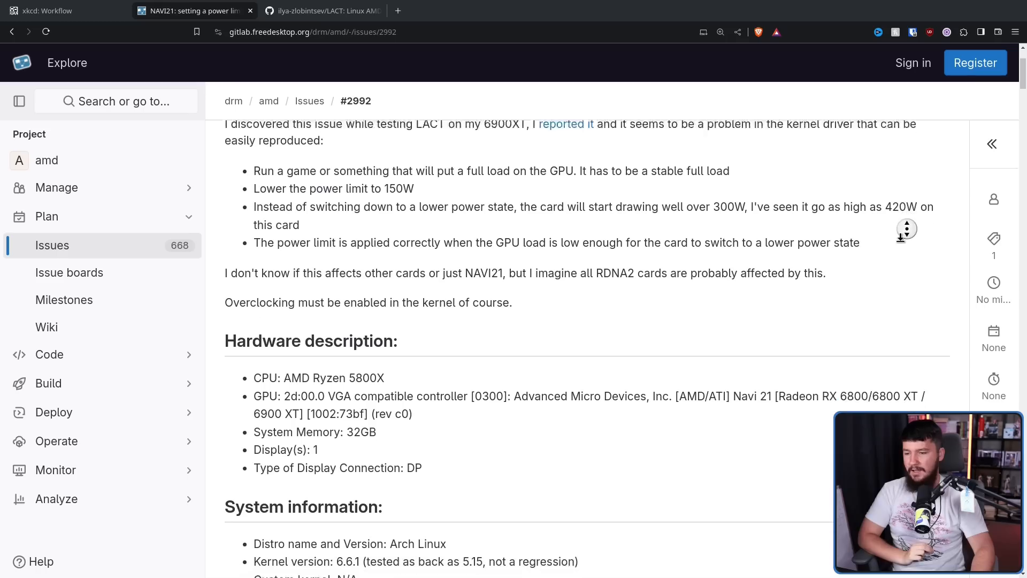
scroll("down", 3)
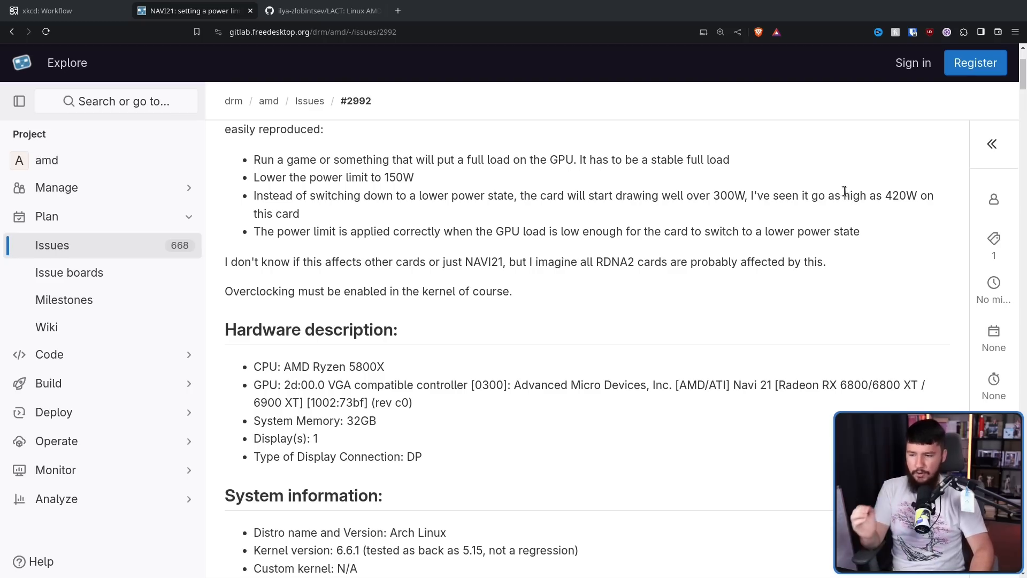
mouse_move(840, 183)
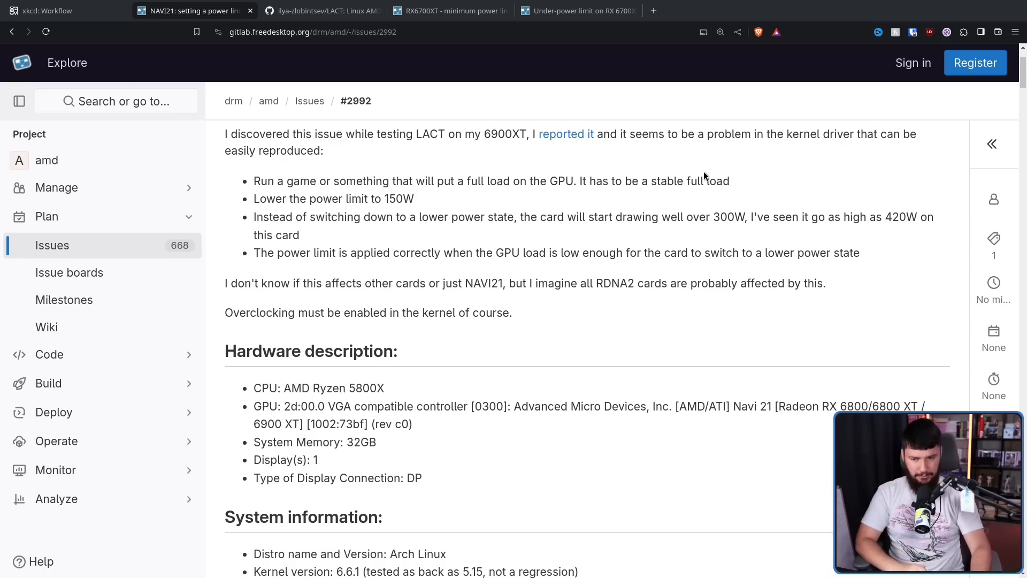
View the RX6700XT minimum power limit issue, then the closed 'Under-power limit on RX 6700XT' issue.
scroll("down", 3)
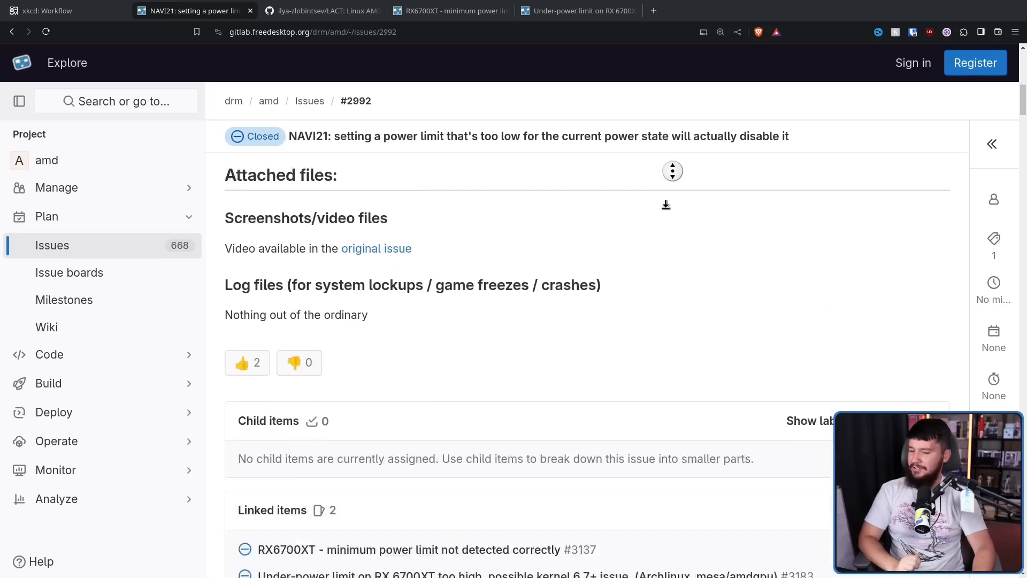
scroll("down", 3)
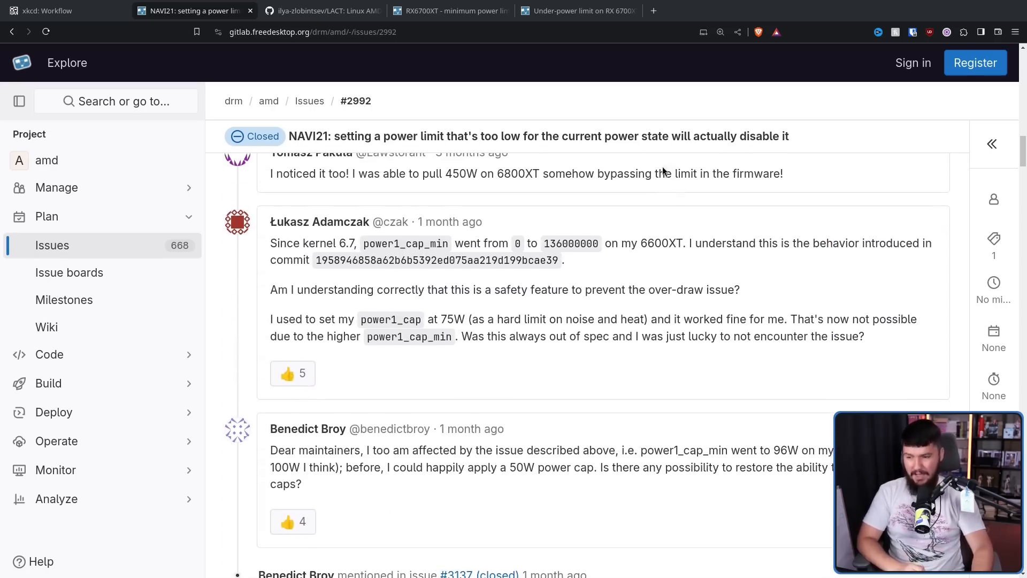
left_click(450, 11)
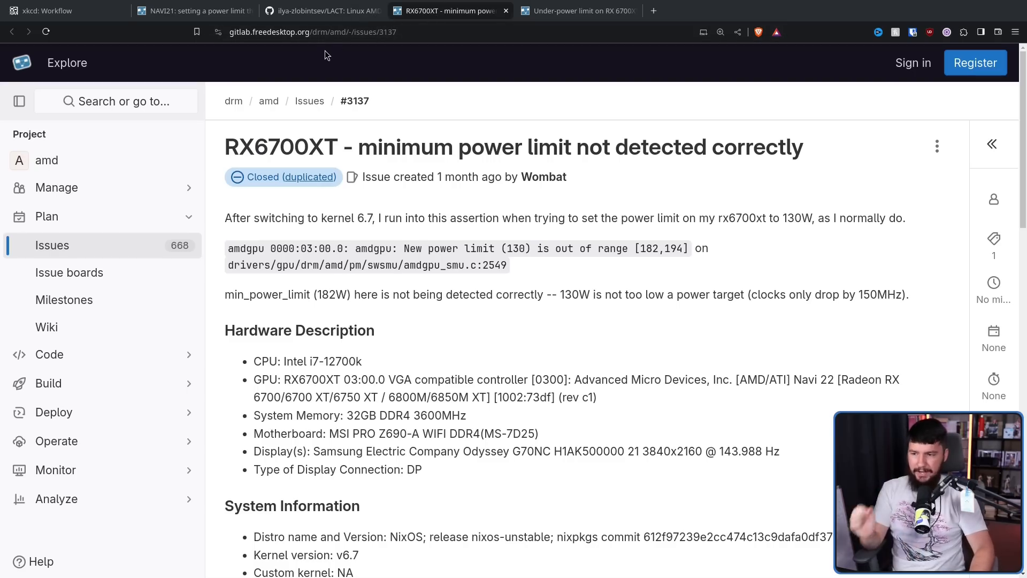
mouse_move(334, 45)
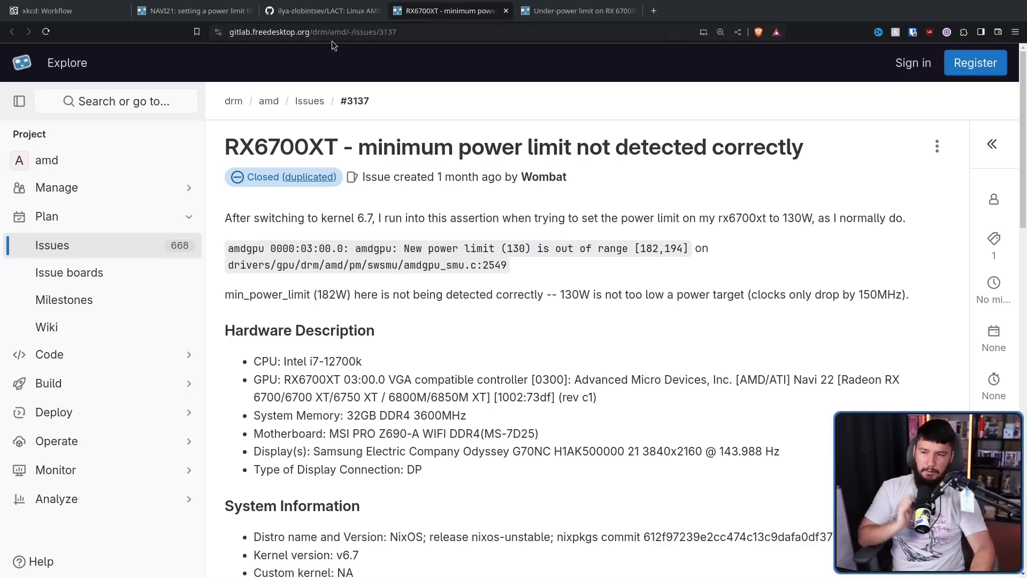
left_click(577, 10)
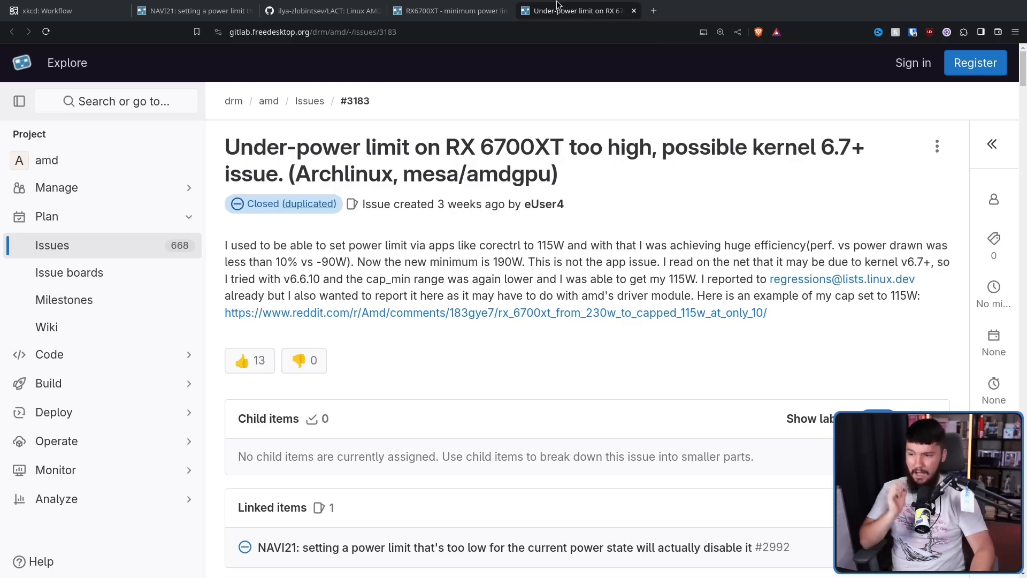
mouse_move(451, 123)
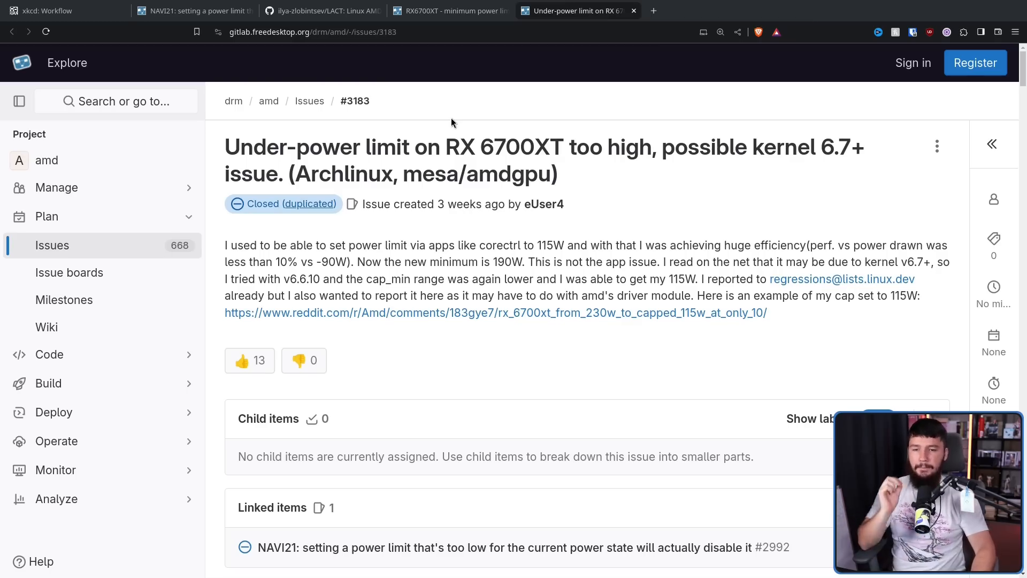
mouse_move(462, 127)
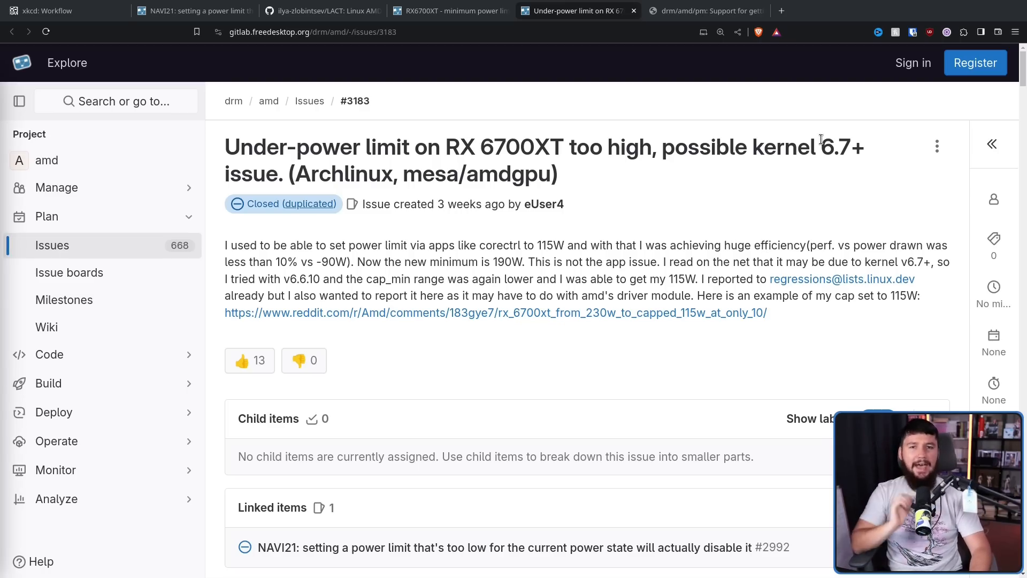
Switch to the cgit commit page adding drm/amd/pm power1_cap_min support.
left_click(709, 11)
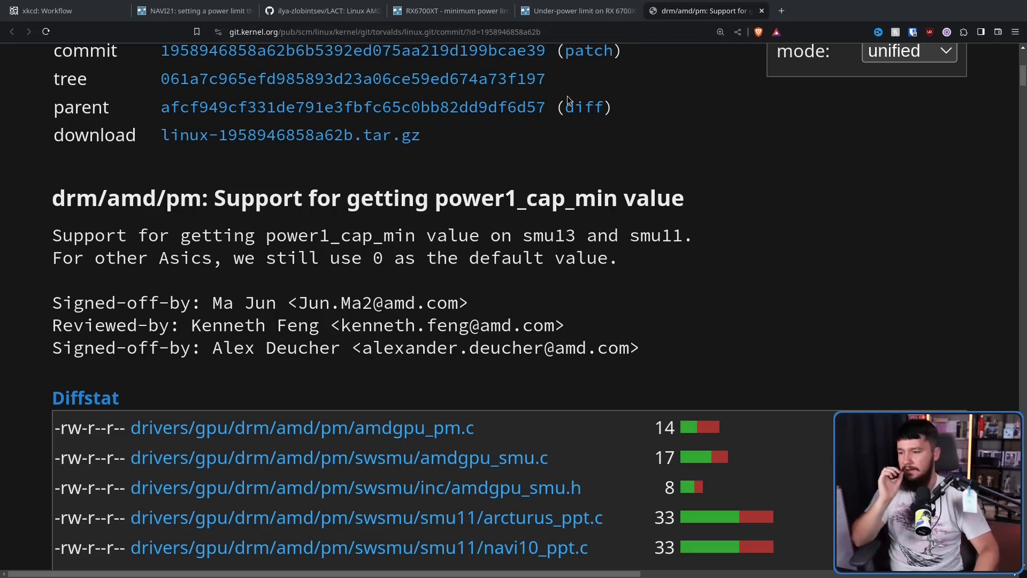
mouse_move(577, 84)
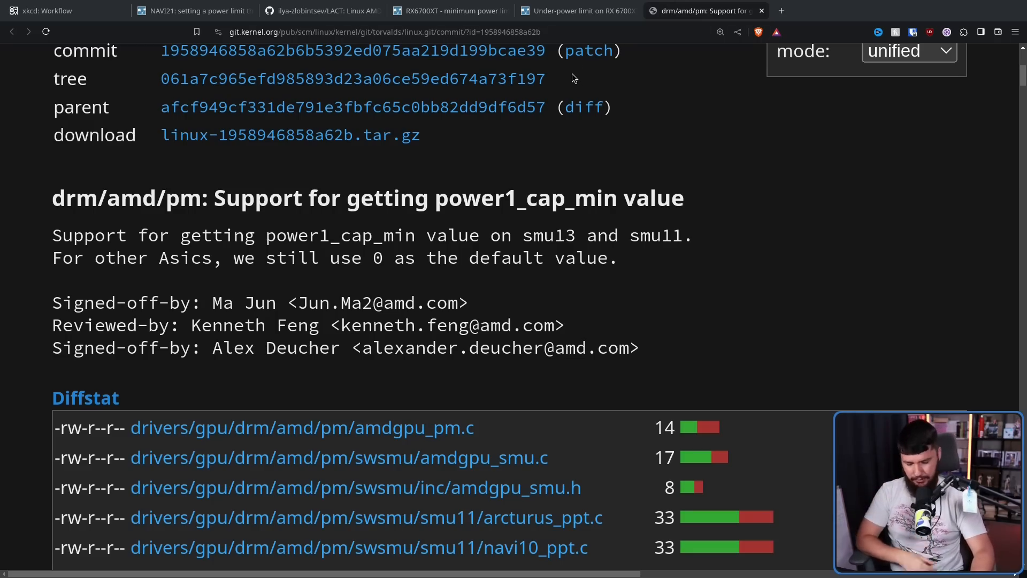
mouse_move(568, 63)
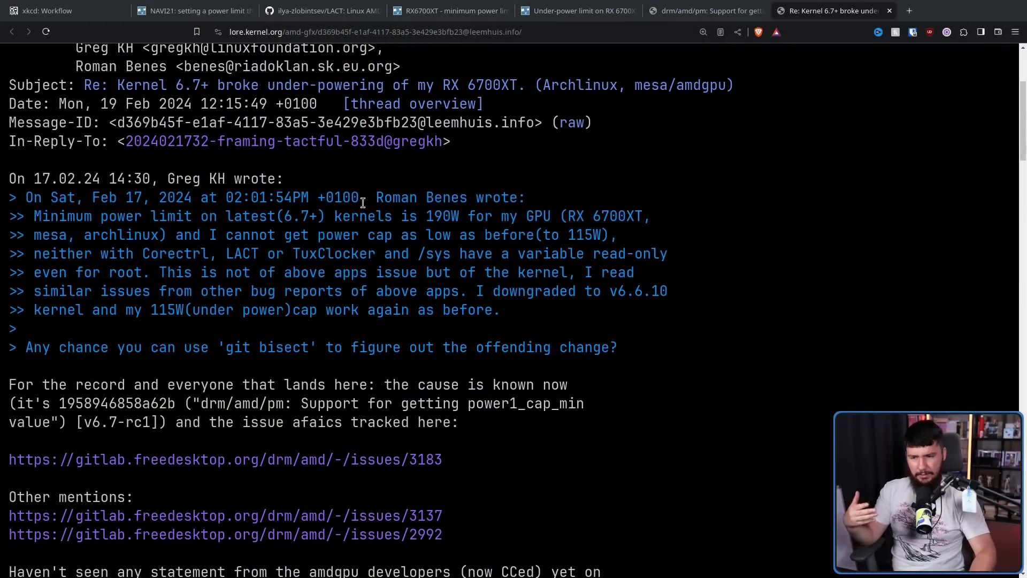
mouse_move(363, 216)
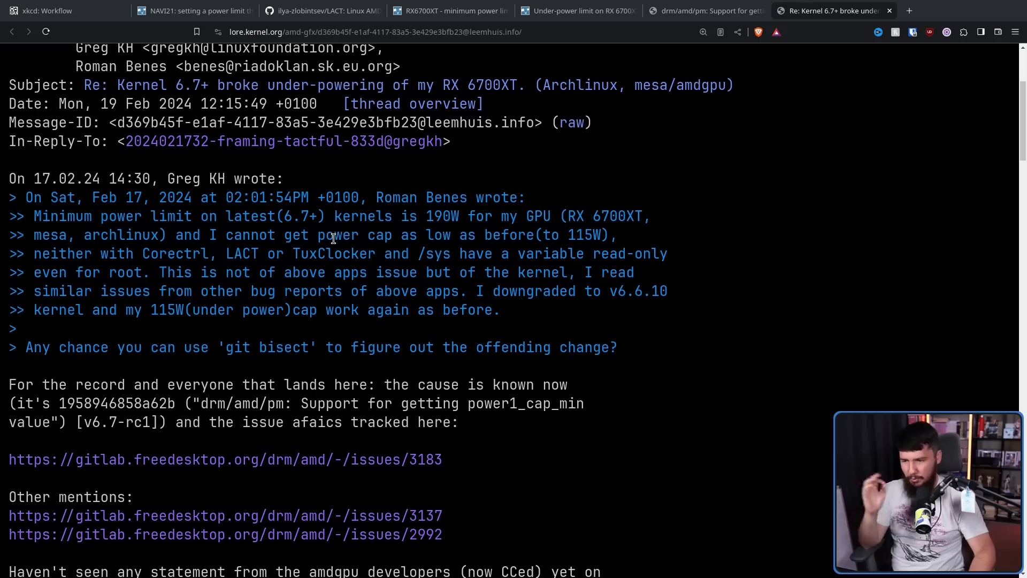
left_click_drag(262, 254, 376, 254)
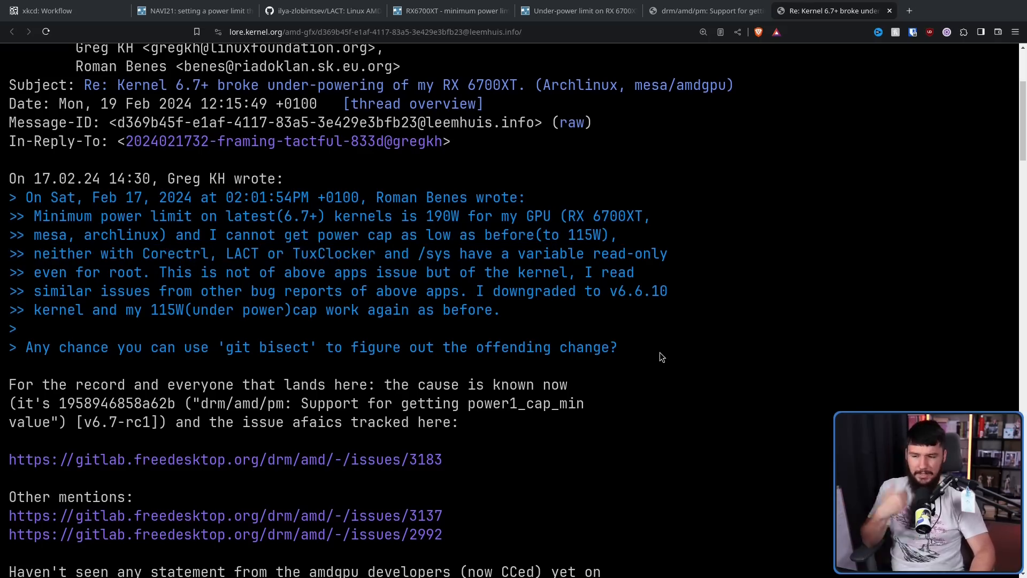
mouse_move(632, 350)
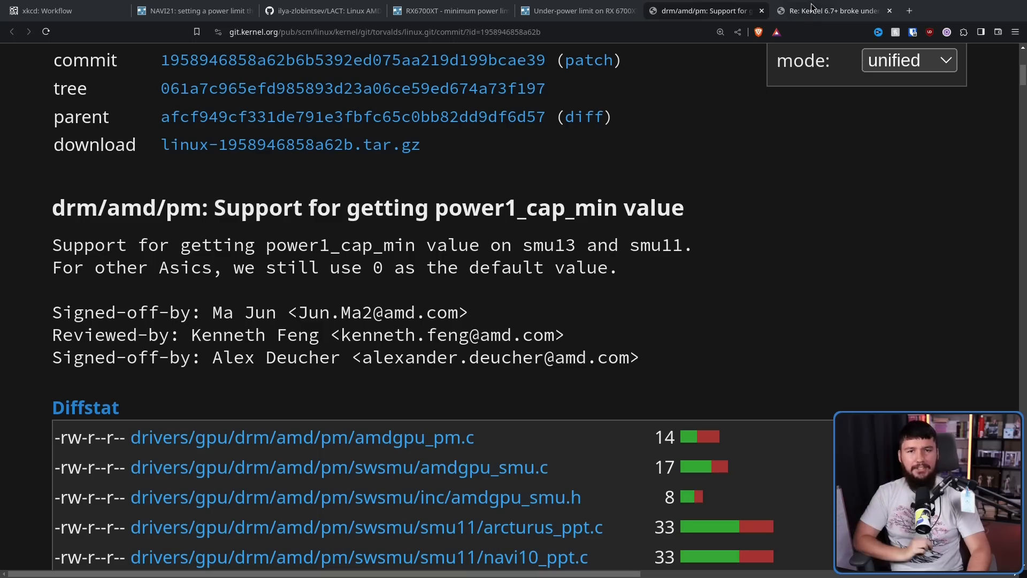
left_click(828, 10)
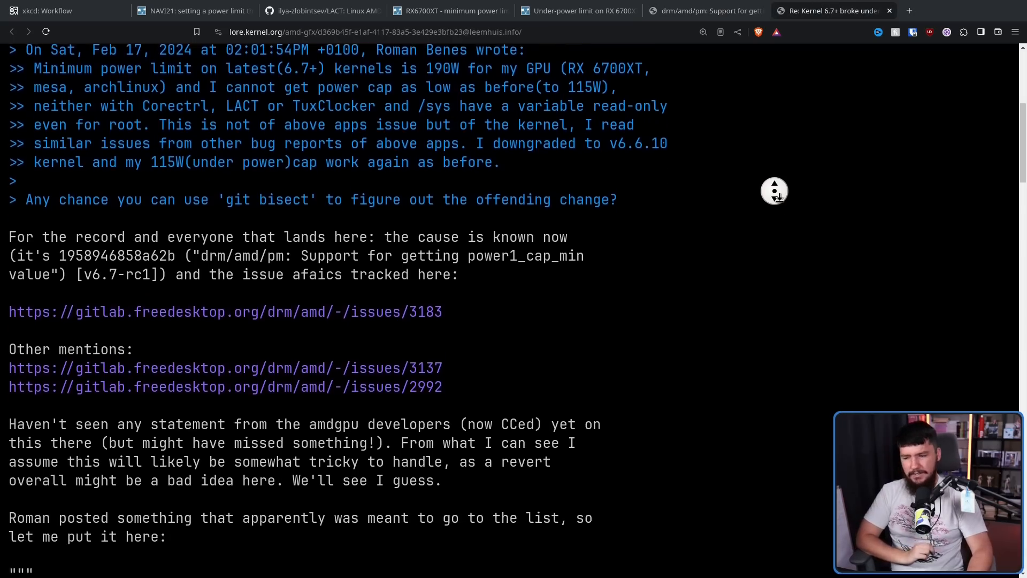
scroll("down", 3)
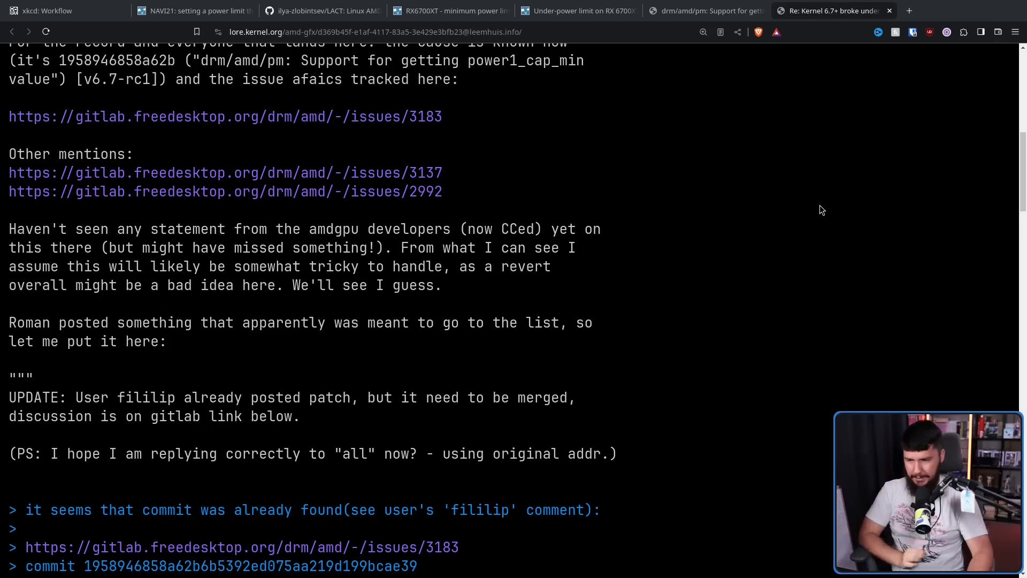
mouse_move(768, 223)
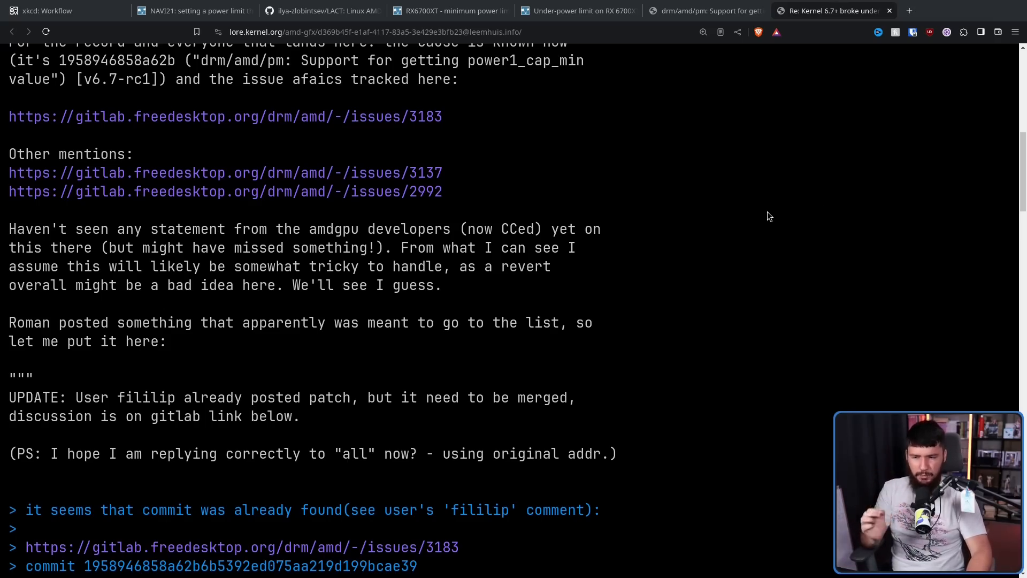
mouse_move(775, 197)
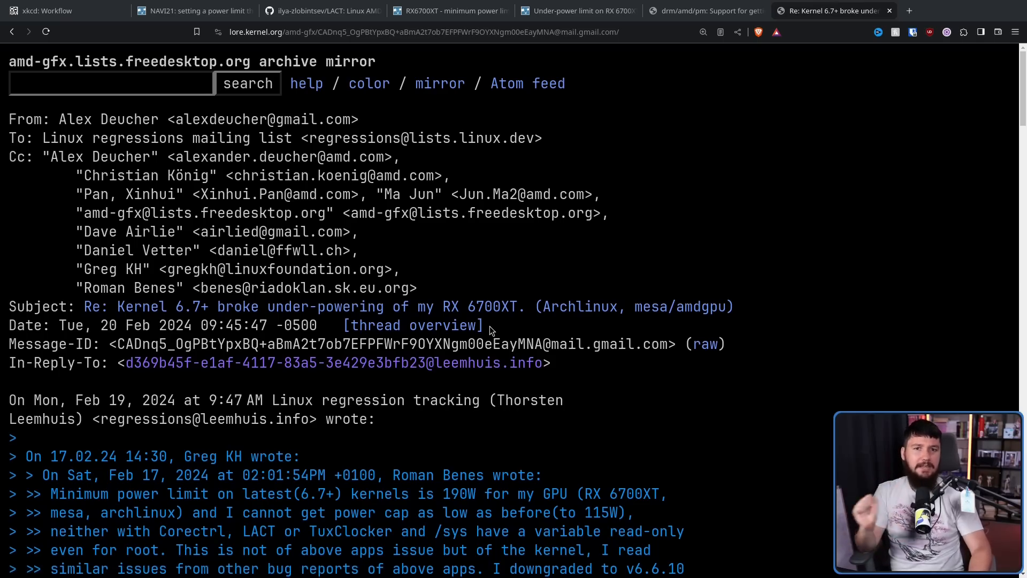
mouse_move(496, 333)
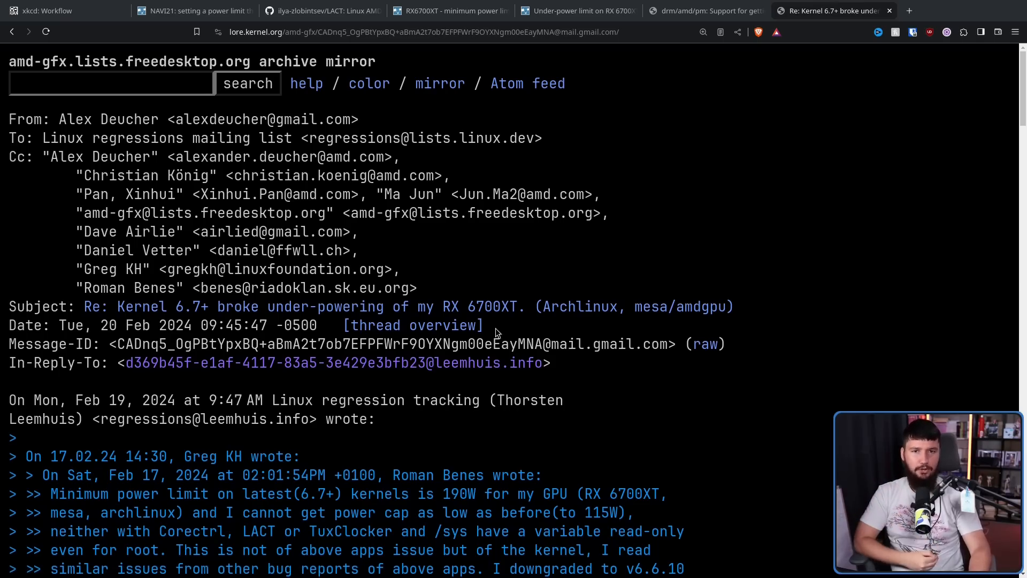
mouse_move(734, 255)
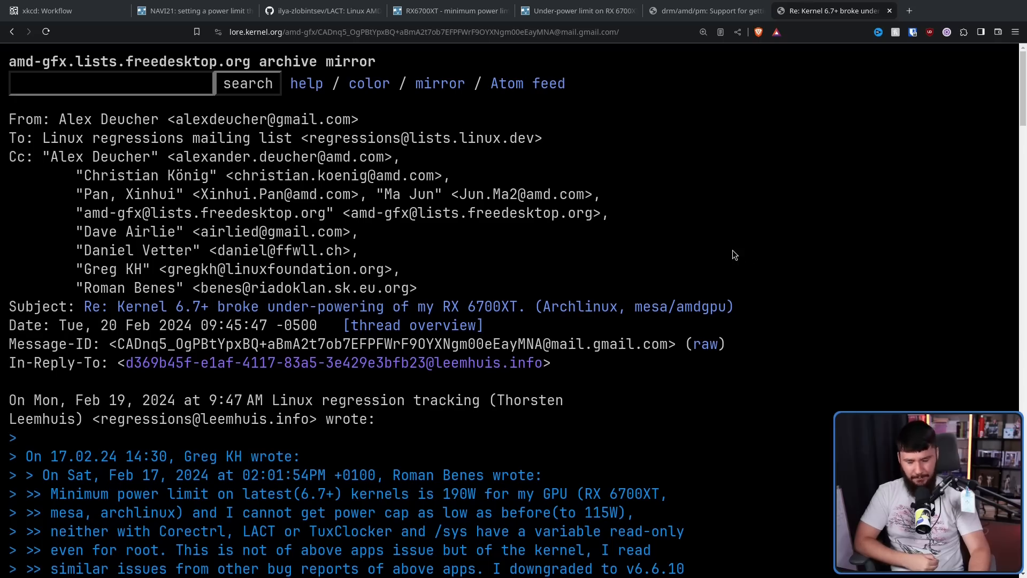
mouse_move(764, 249)
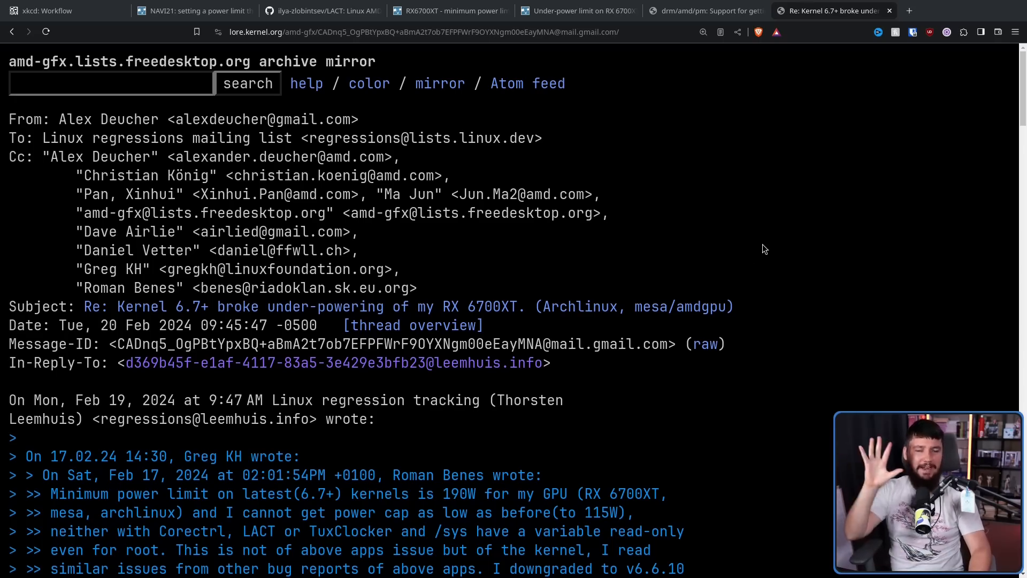
mouse_move(790, 233)
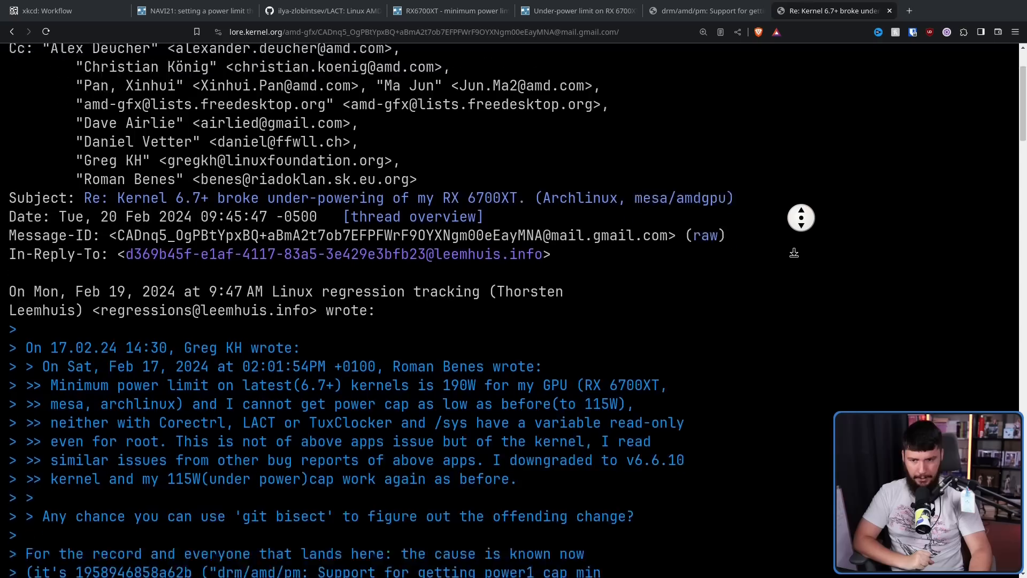
Scroll to Alex Deucher's reply and highlight 'Windows uses the same limits.'.
scroll("down", 3)
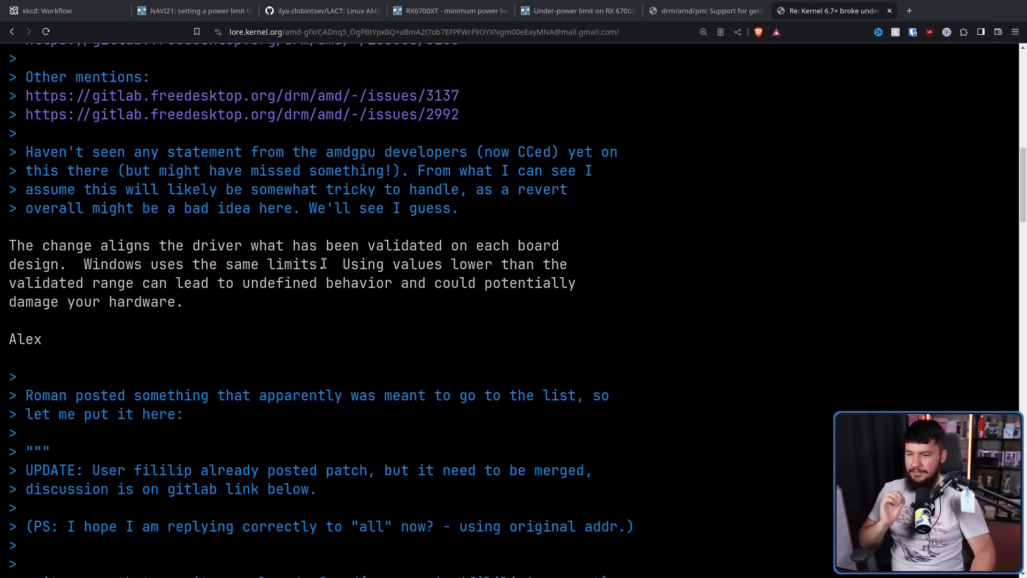
mouse_move(331, 264)
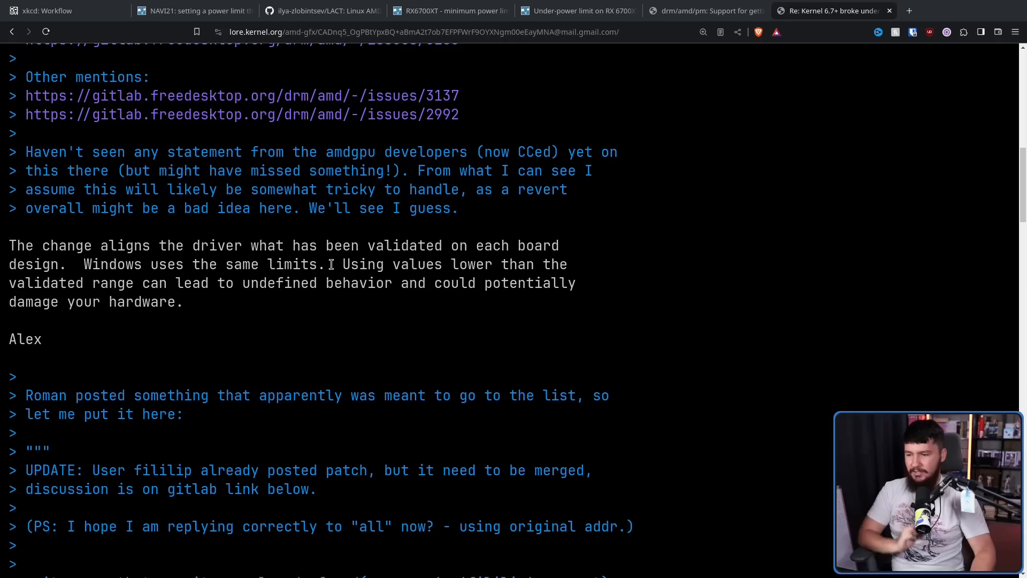
mouse_move(341, 264)
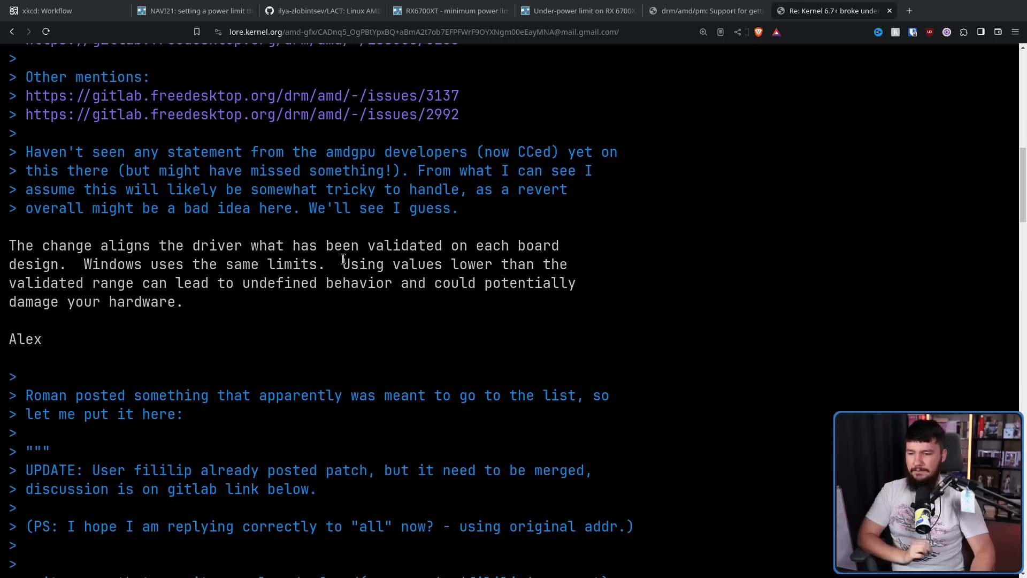
mouse_move(354, 241)
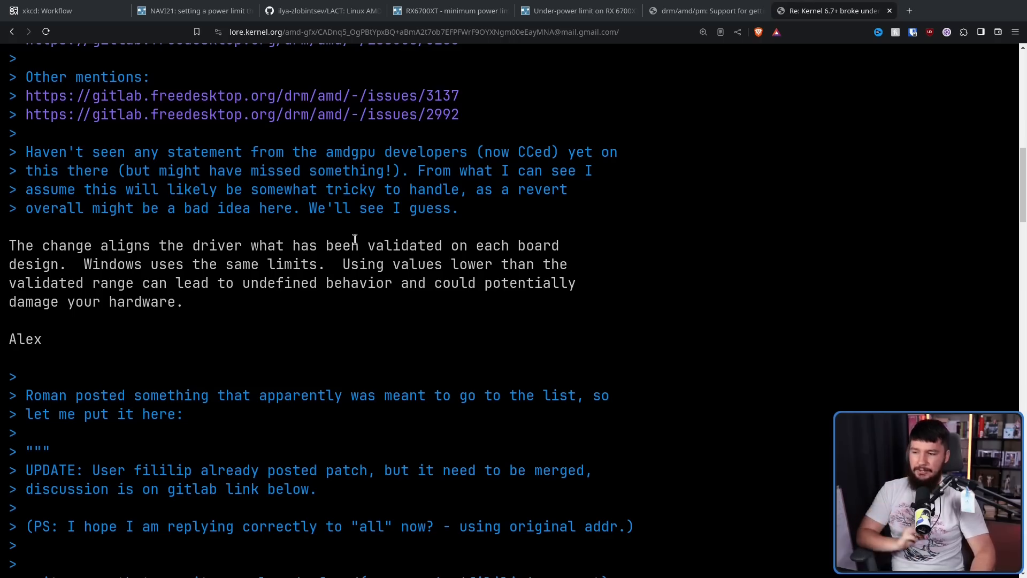
mouse_move(331, 264)
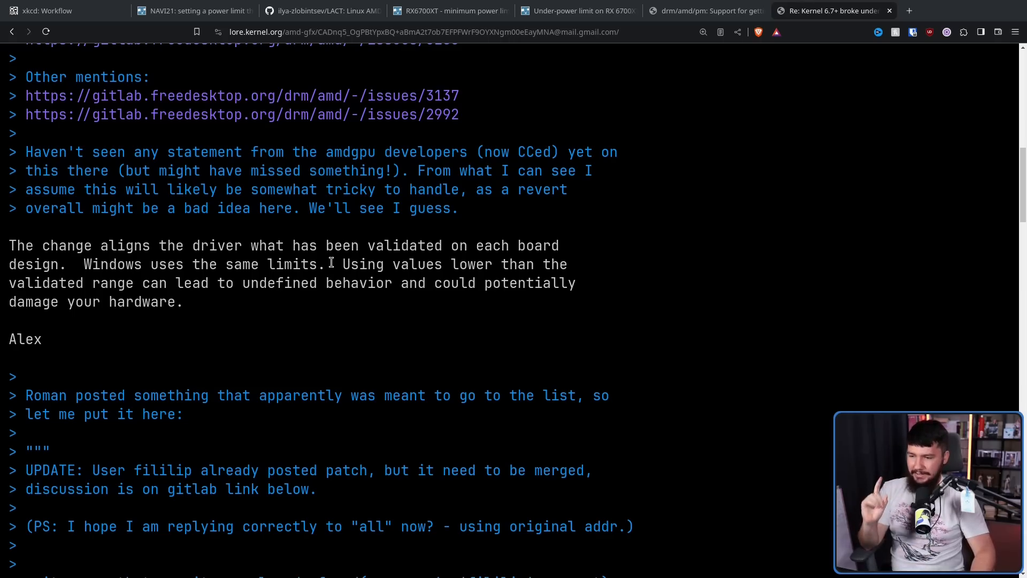
left_click_drag(84, 264, 326, 264)
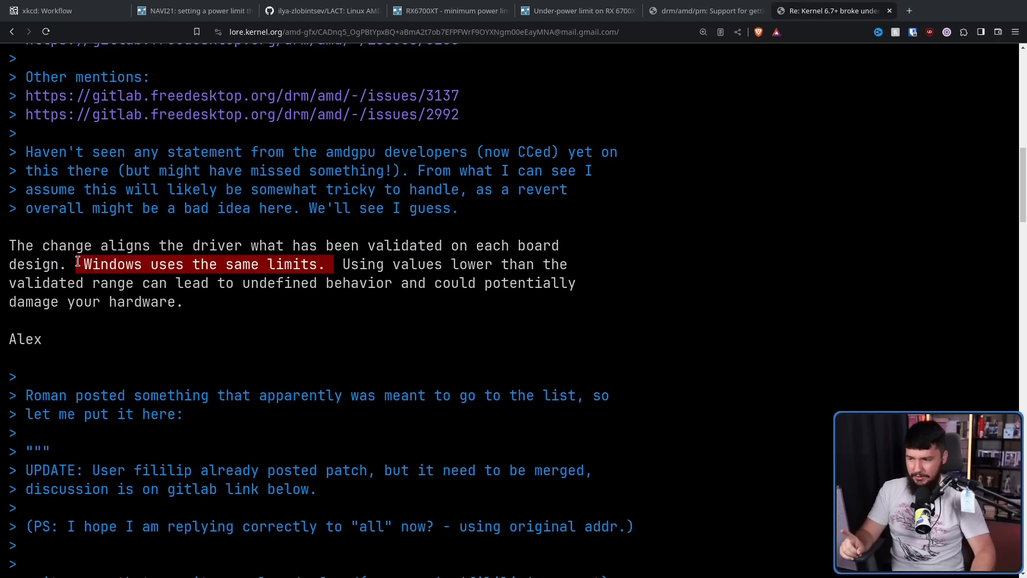
mouse_move(292, 246)
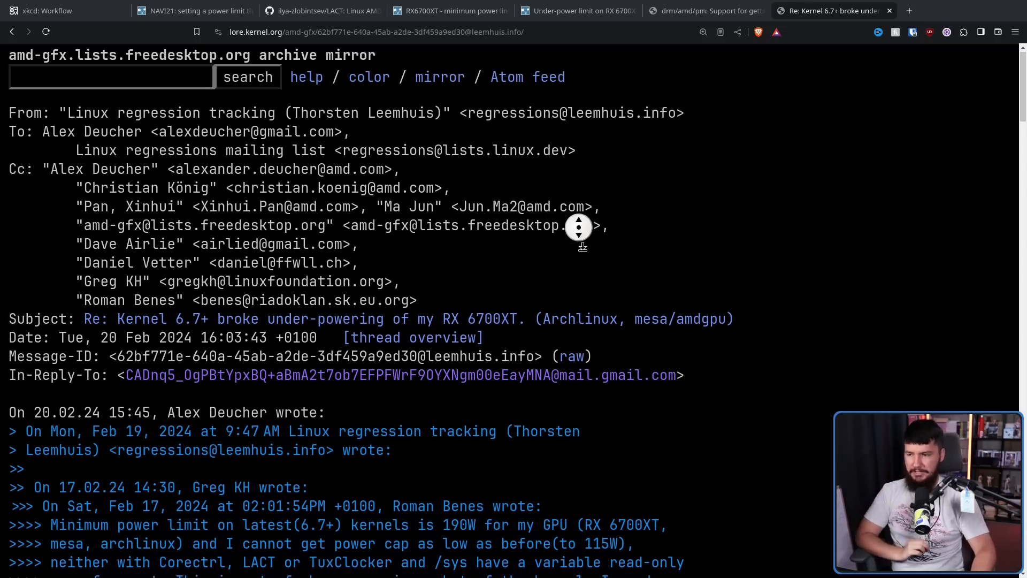
scroll("down", 3)
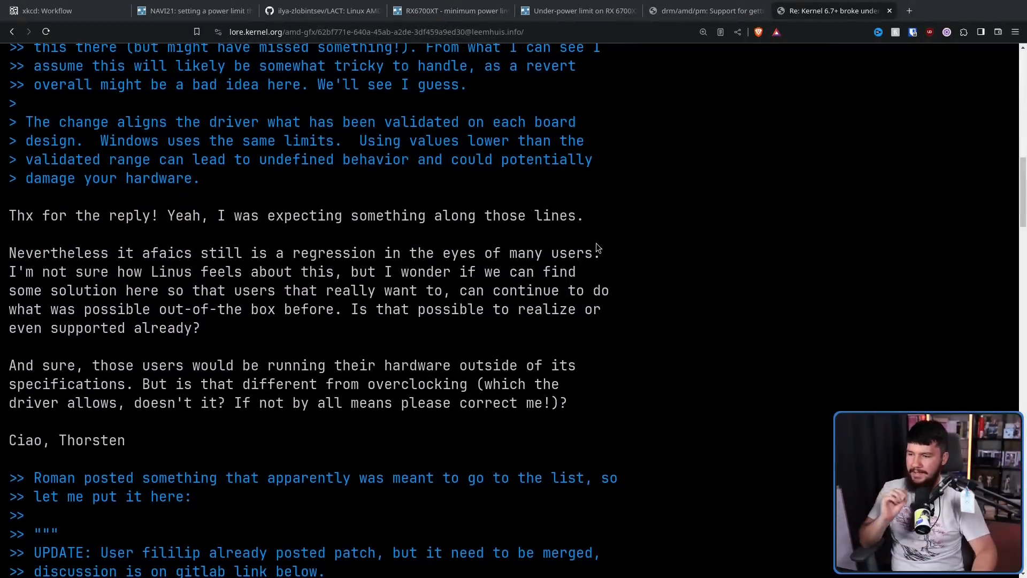
mouse_move(679, 150)
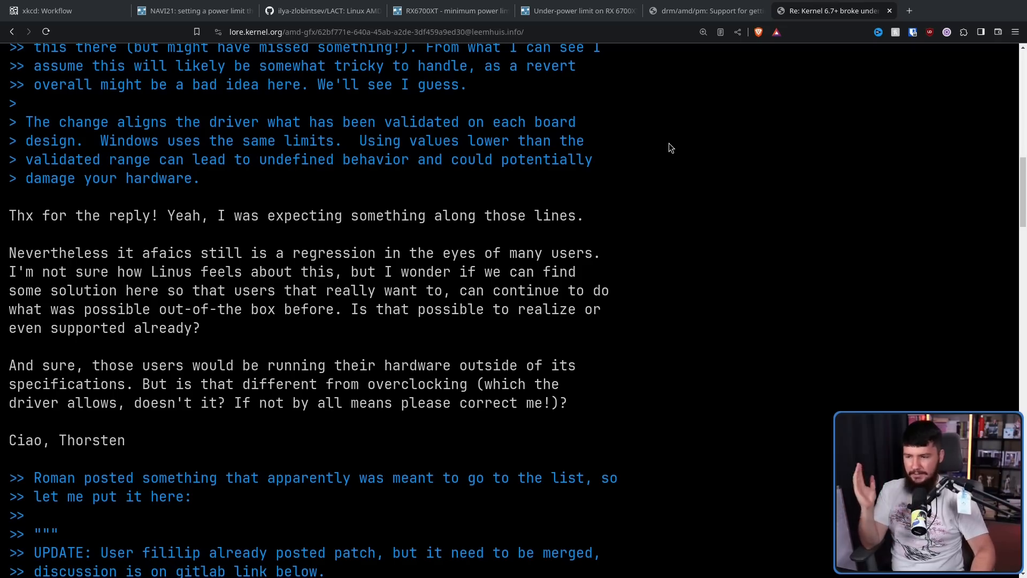
mouse_move(666, 132)
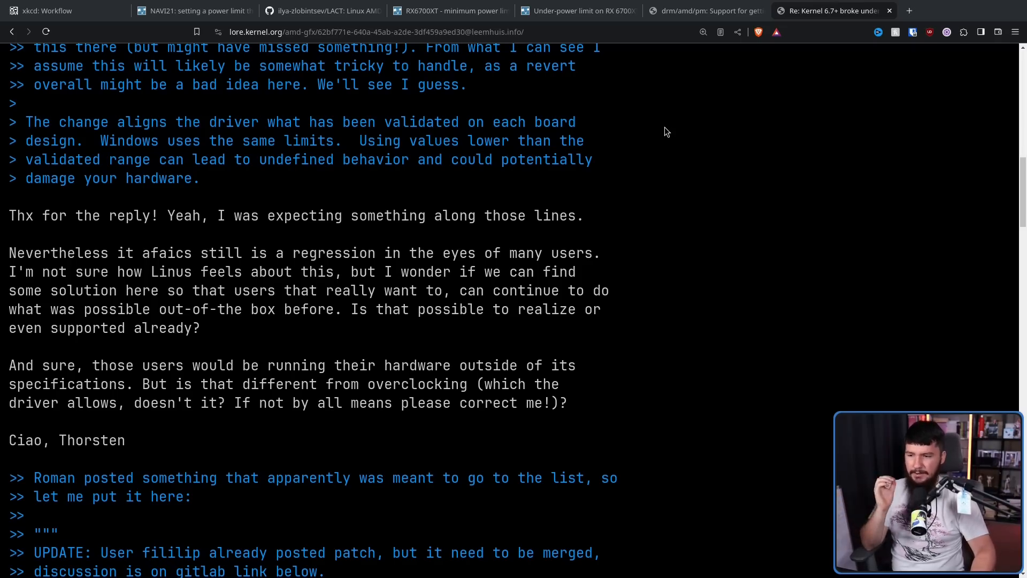
mouse_move(677, 123)
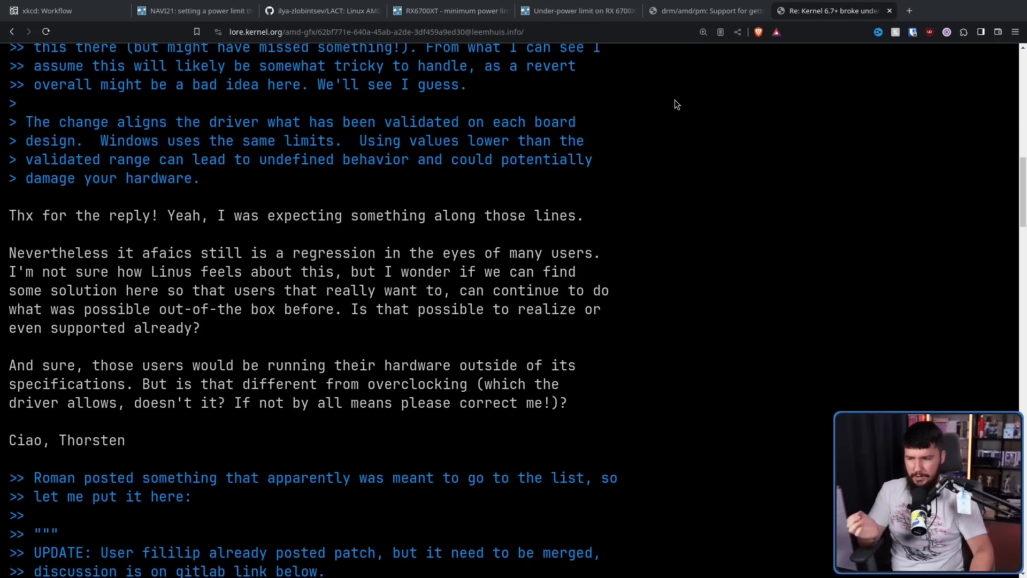
mouse_move(674, 93)
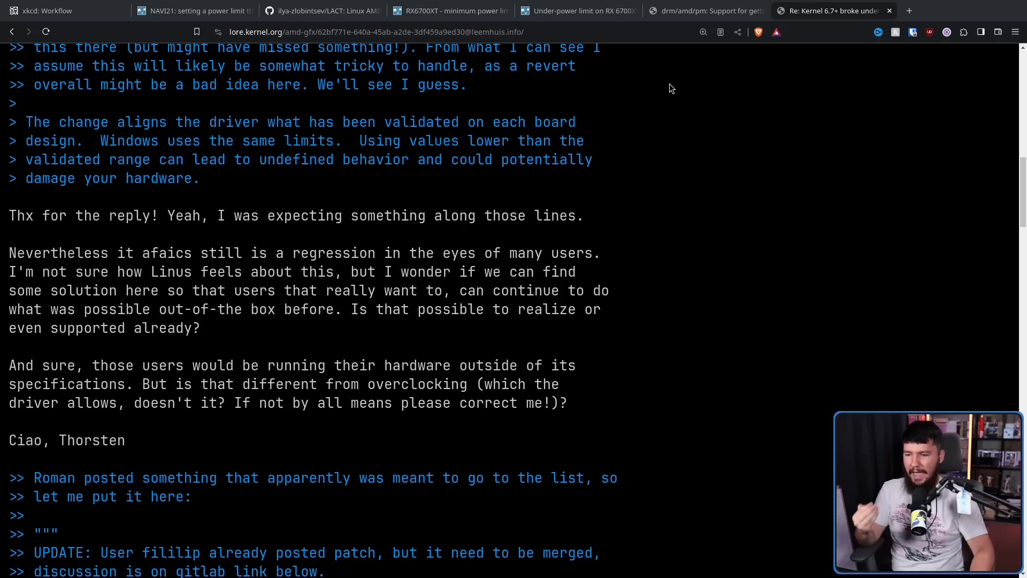
mouse_move(665, 79)
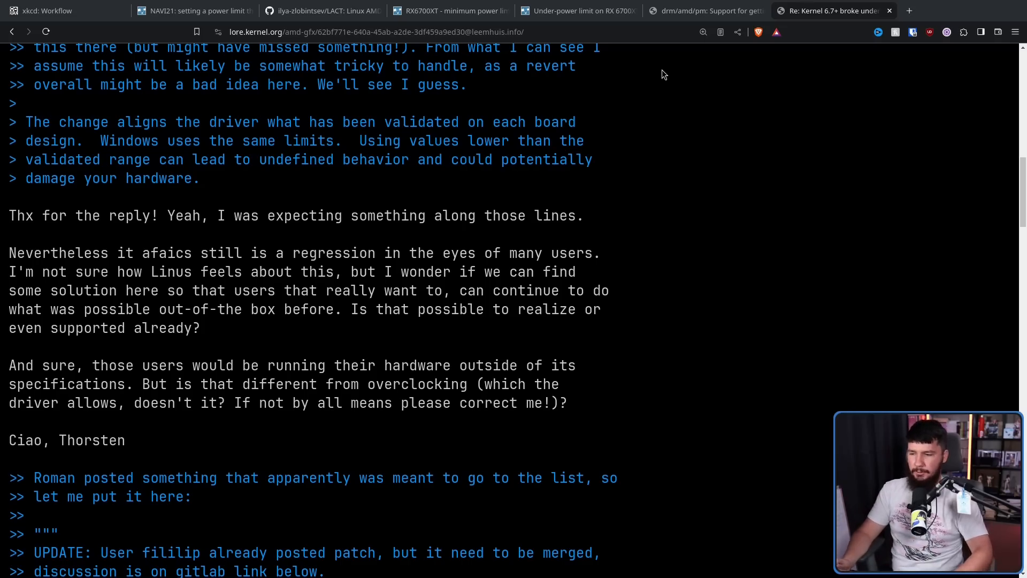
mouse_move(693, 143)
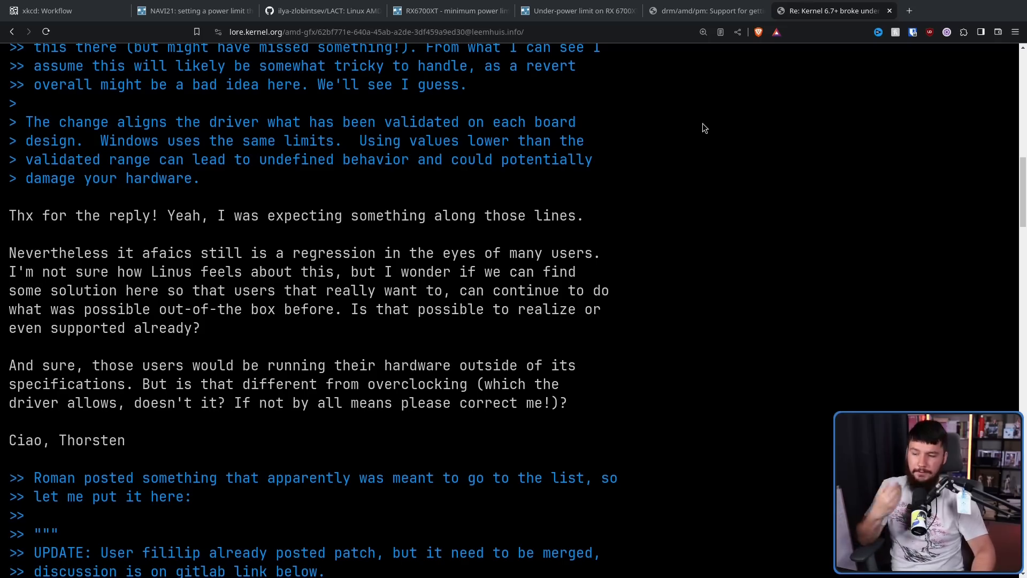
mouse_move(705, 139)
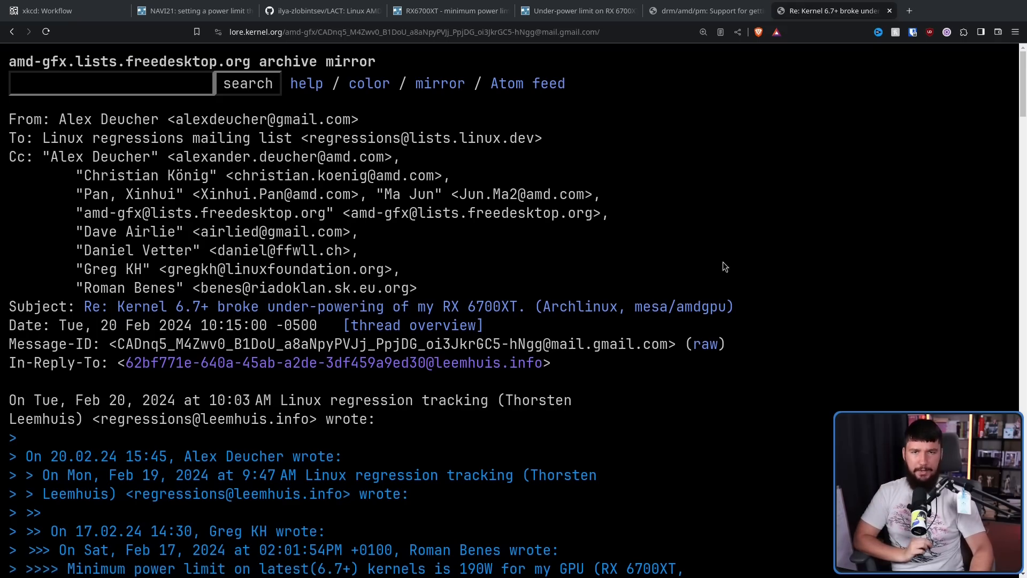
Scroll down to Alex Deucher's answer about lower-bound underclocking checks.
scroll("down", 3)
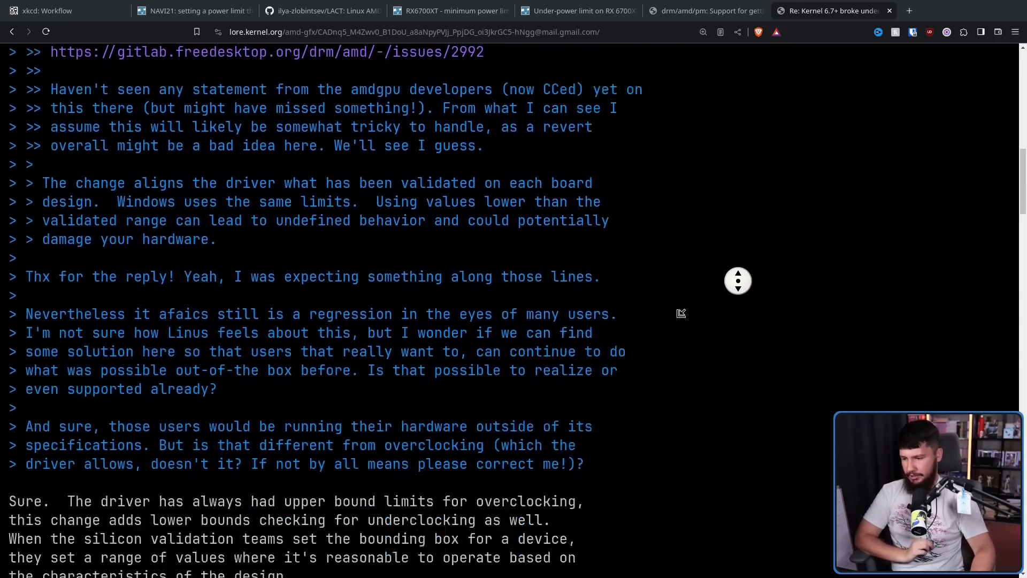
scroll("down", 3)
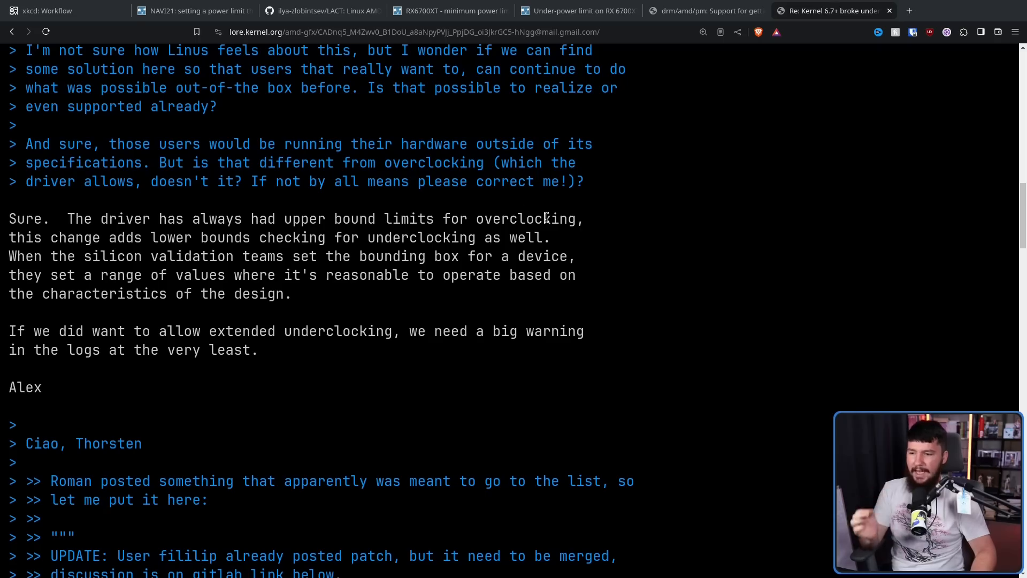
mouse_move(538, 196)
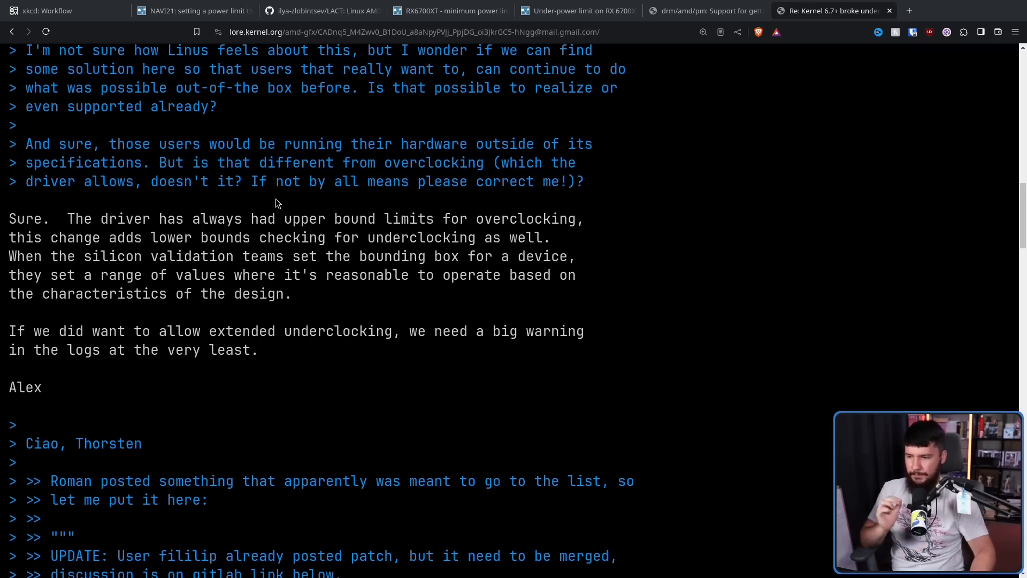
mouse_move(283, 184)
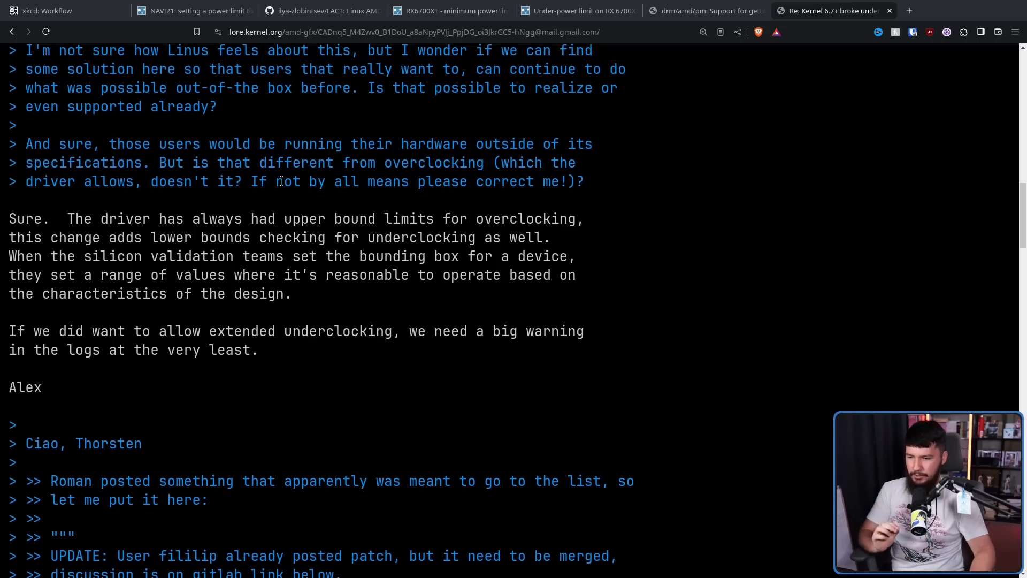
mouse_move(545, 269)
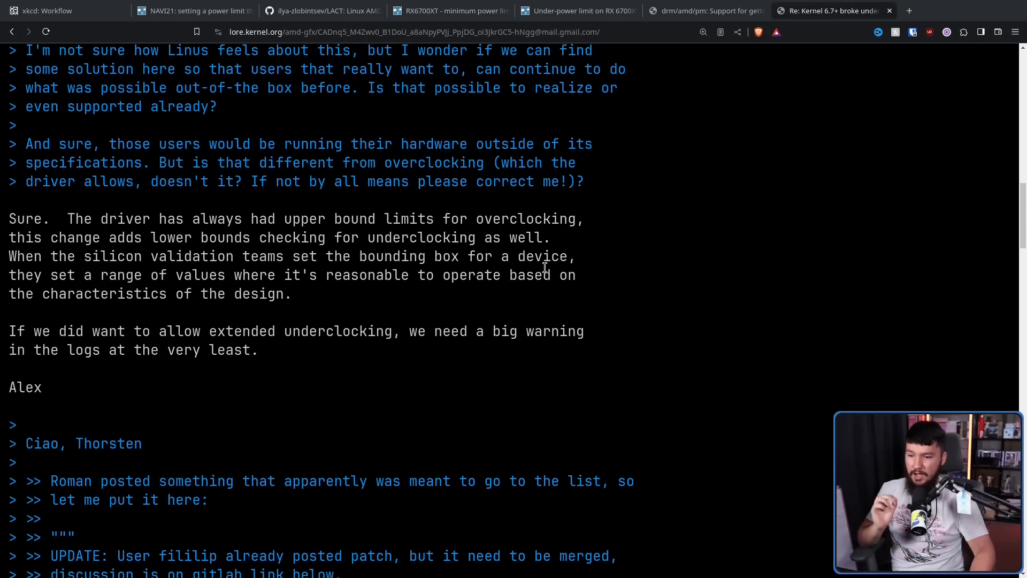
mouse_move(487, 238)
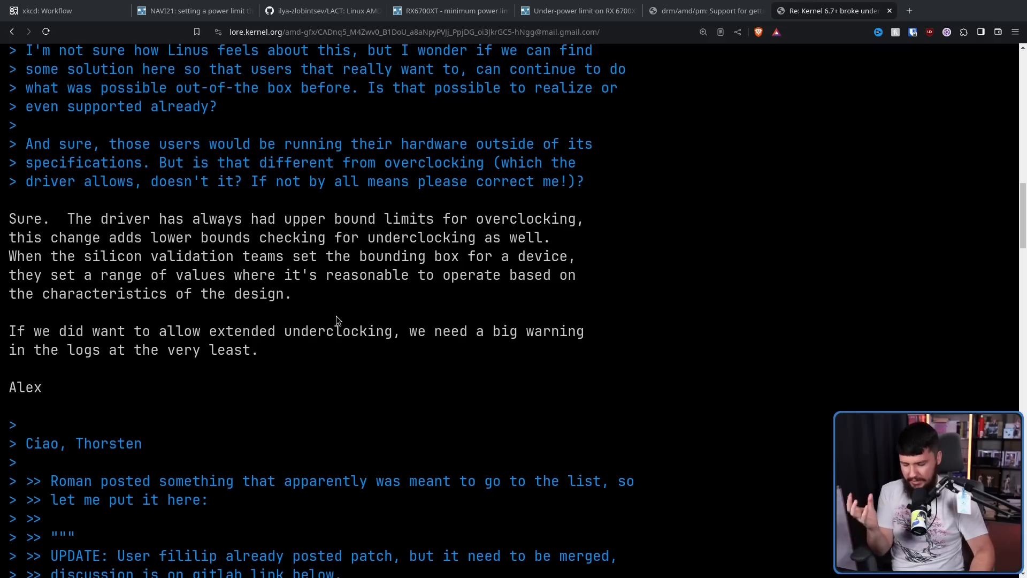
mouse_move(281, 366)
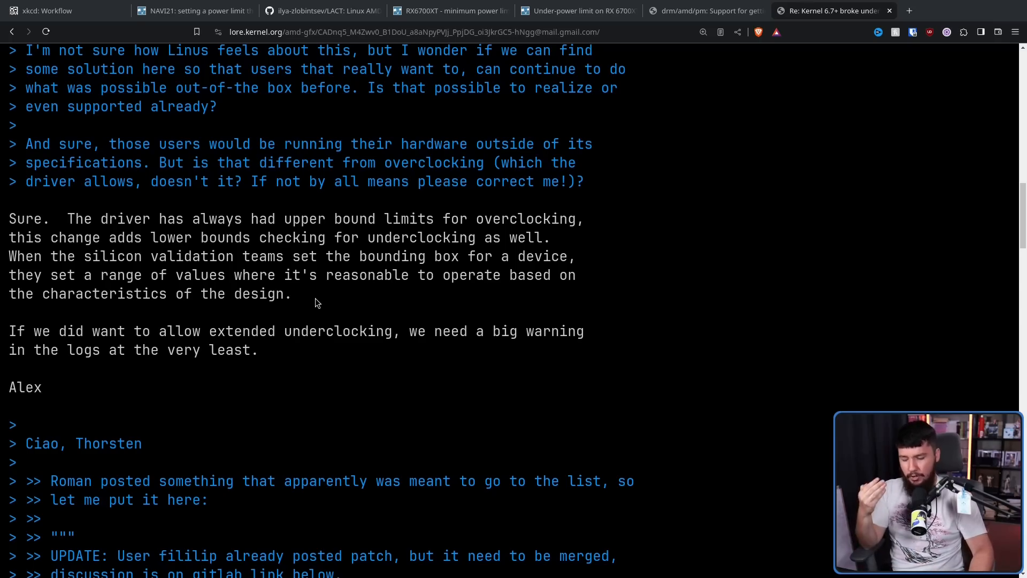
mouse_move(300, 360)
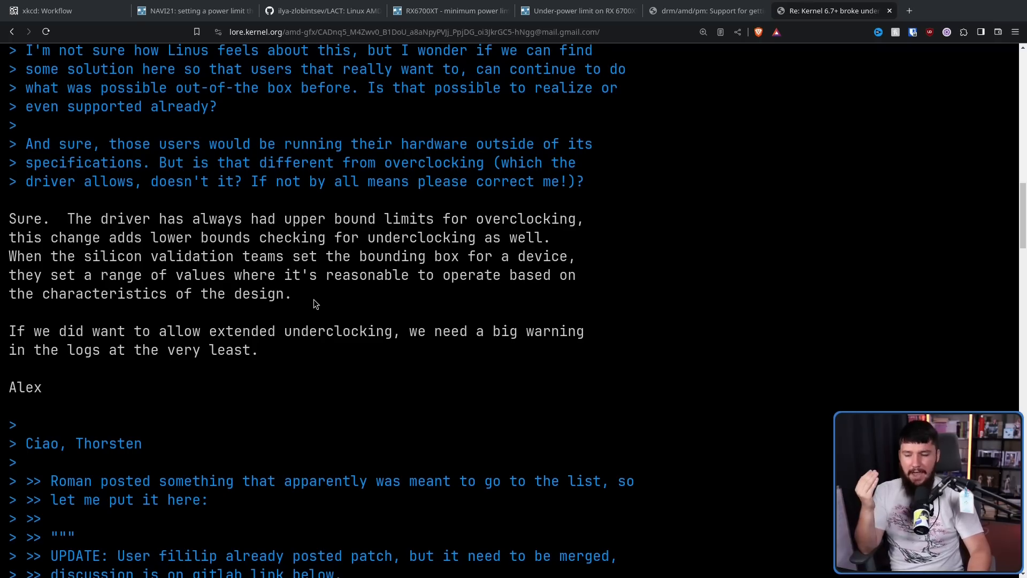
mouse_move(320, 300)
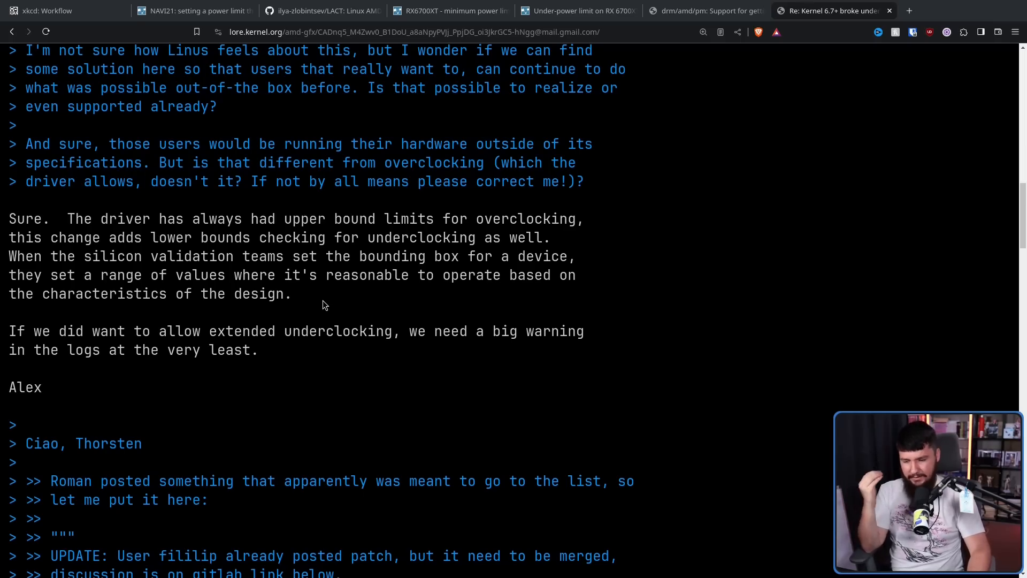
mouse_move(328, 299)
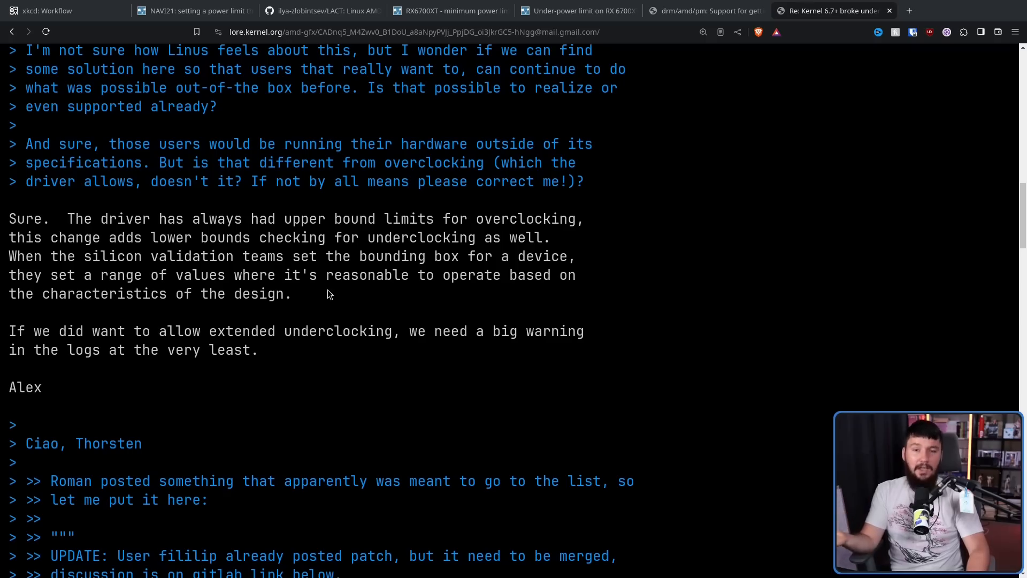
mouse_move(327, 279)
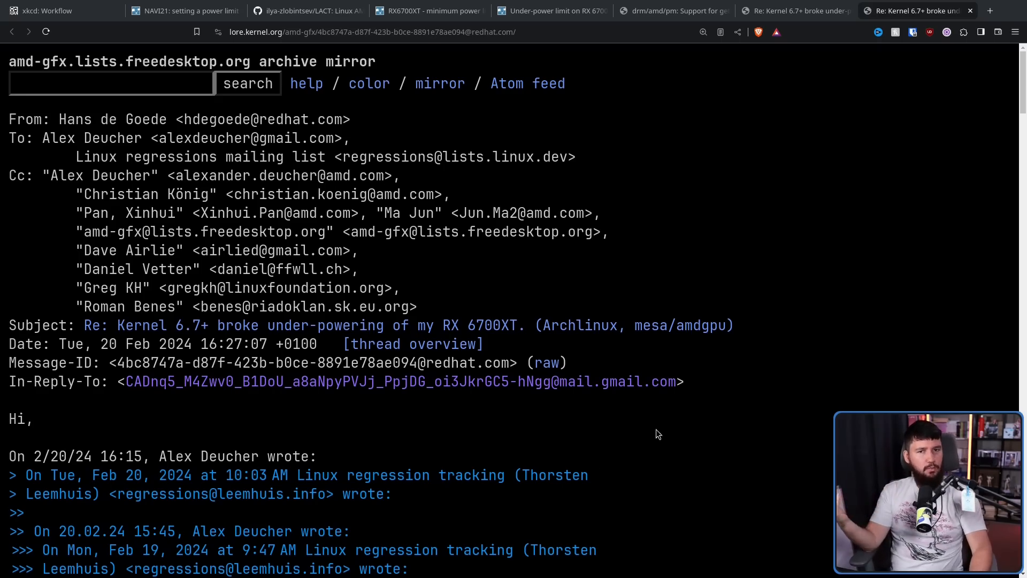
Scroll down to Hans de Goede's response endorsing a module option with a log warning.
scroll("down", 3)
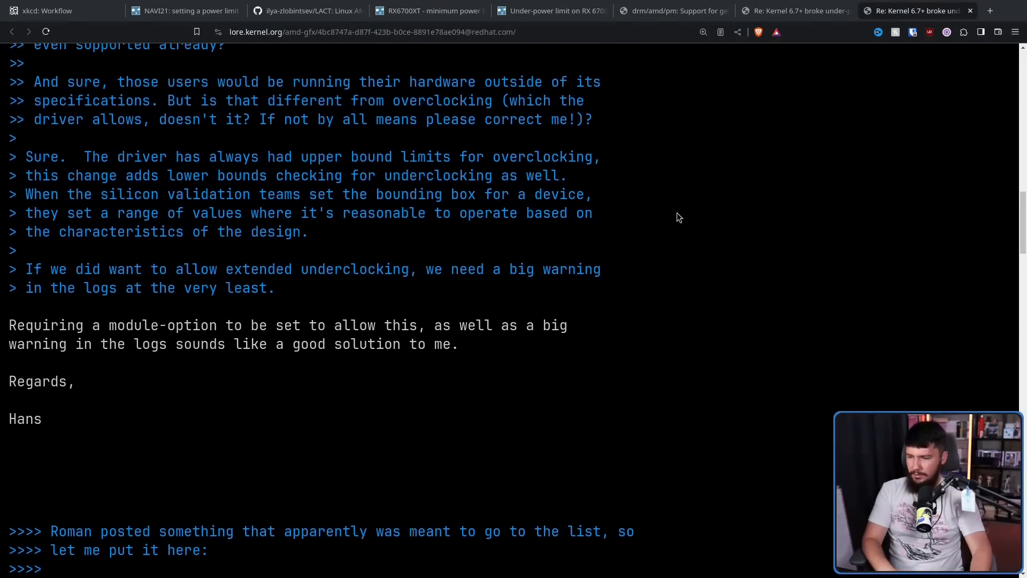
mouse_move(658, 221)
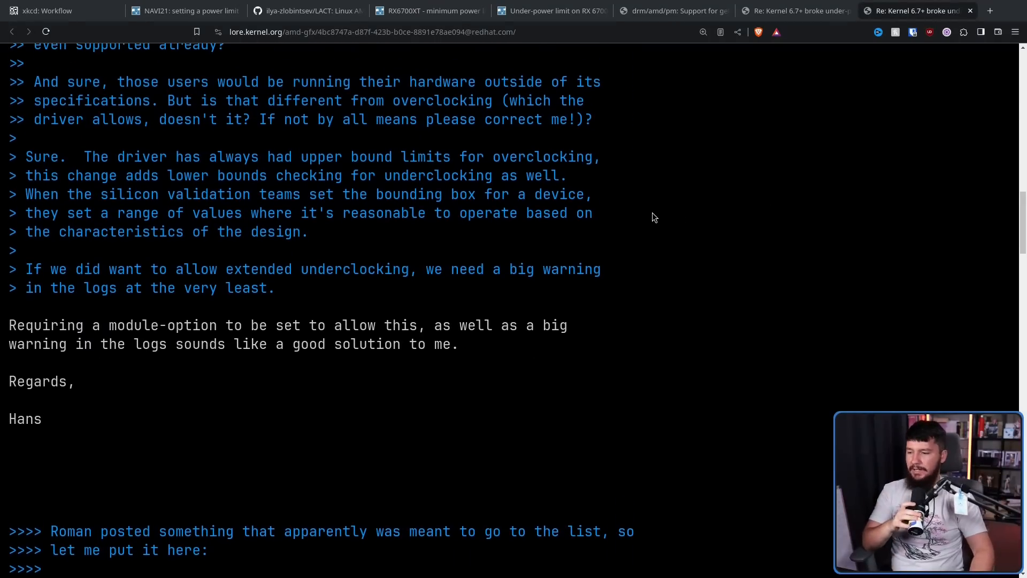
mouse_move(604, 238)
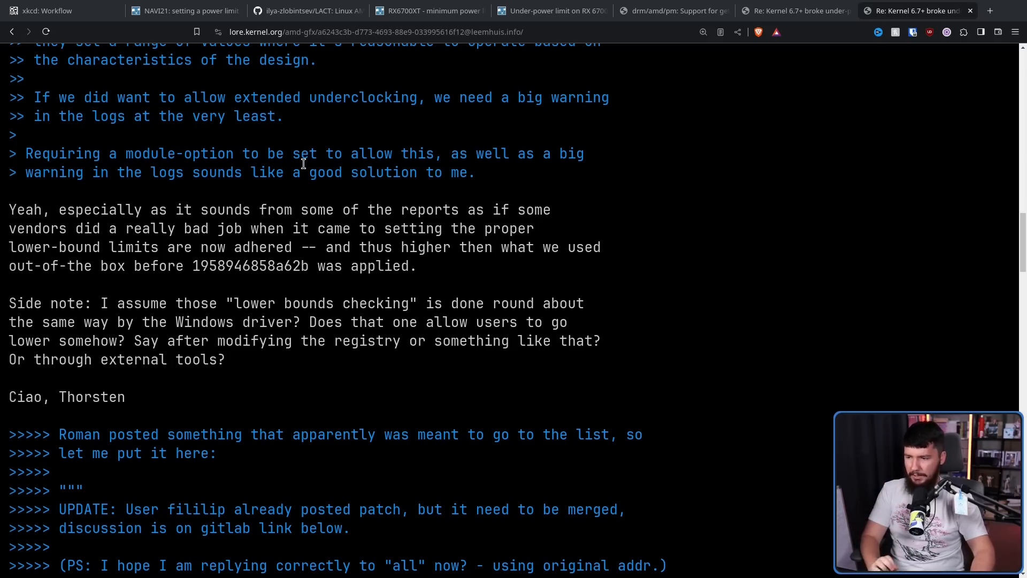
mouse_move(430, 167)
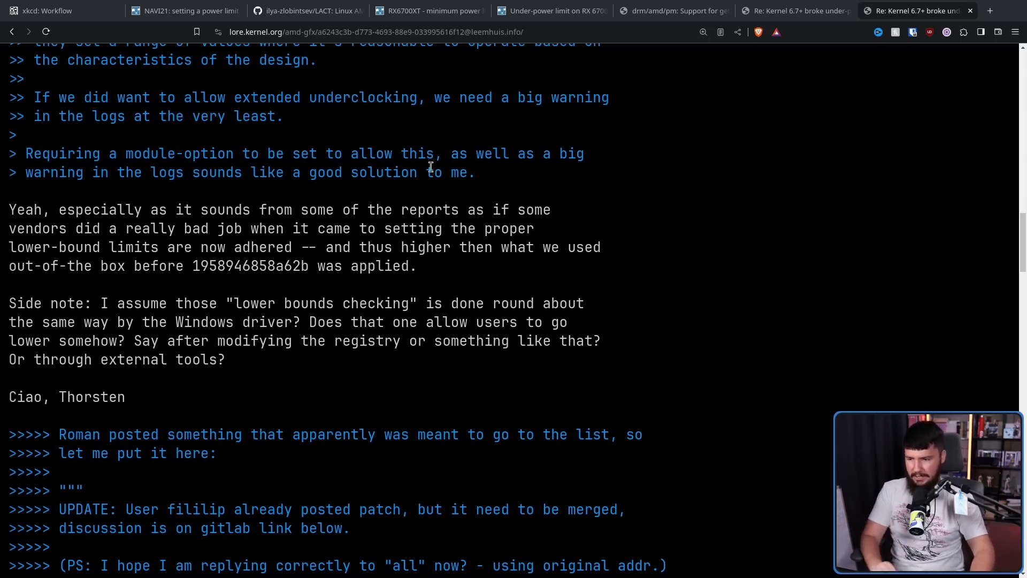
mouse_move(437, 156)
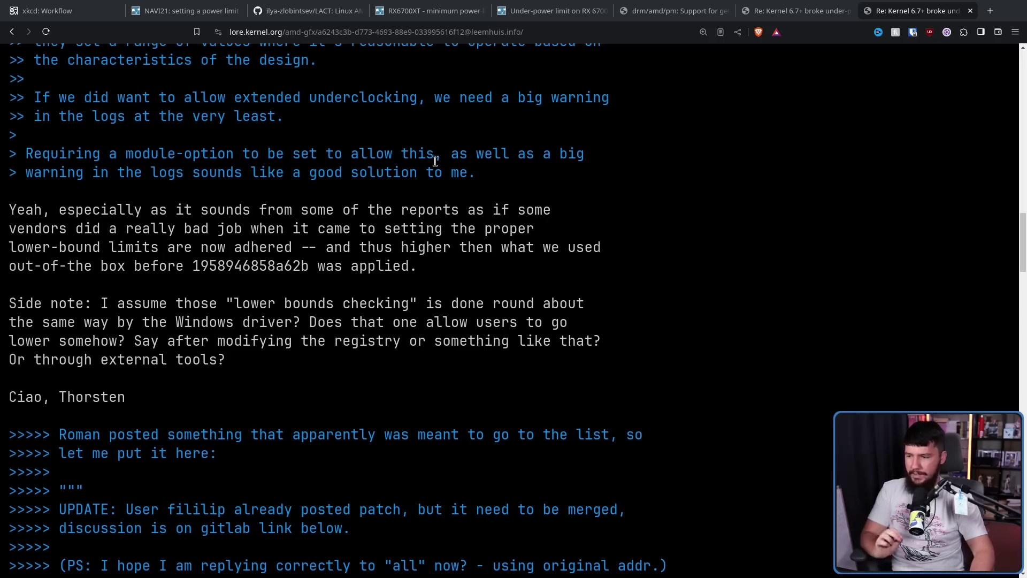
double_click(248, 266)
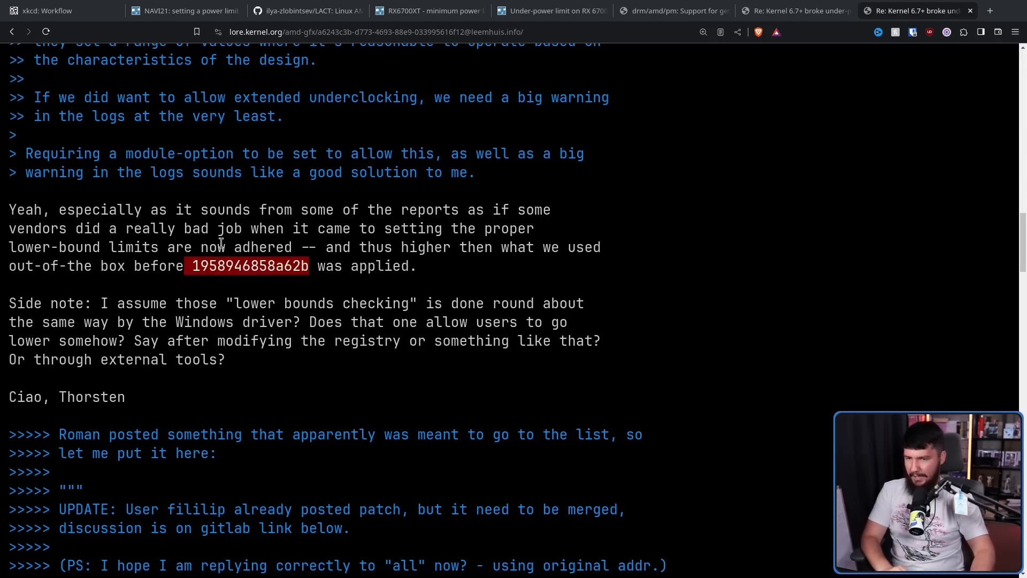
mouse_move(596, 291)
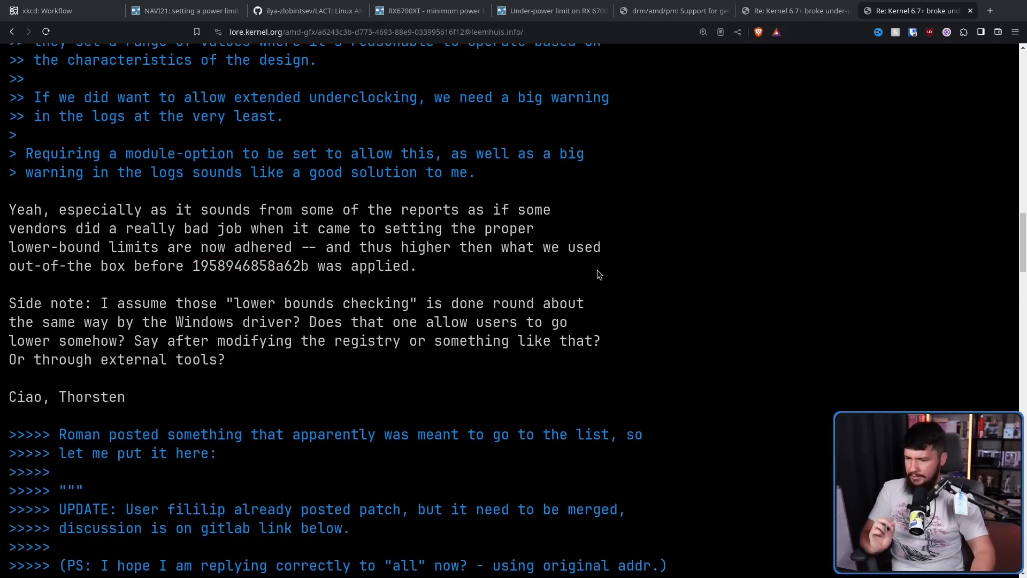
mouse_move(592, 267)
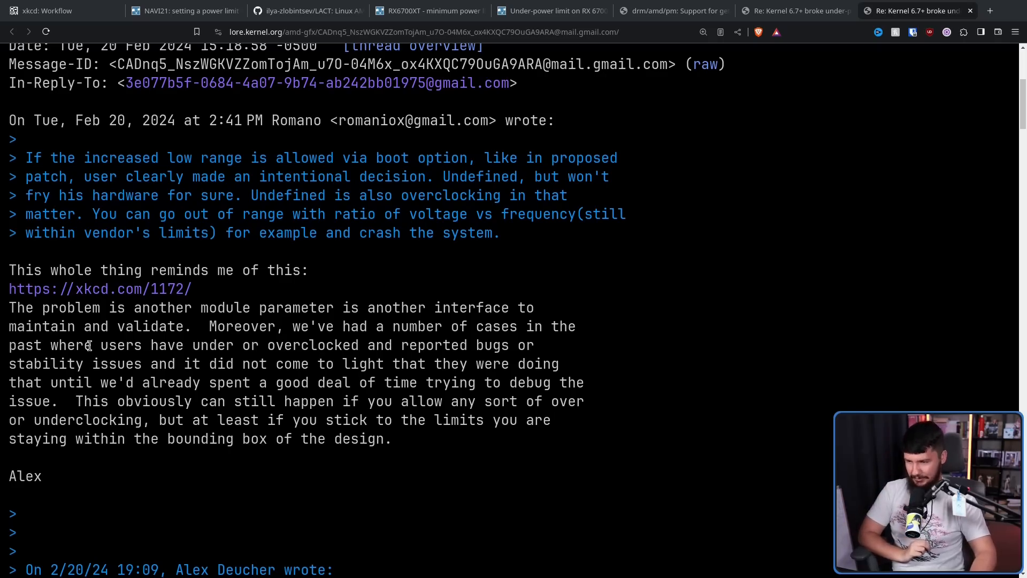
mouse_move(92, 326)
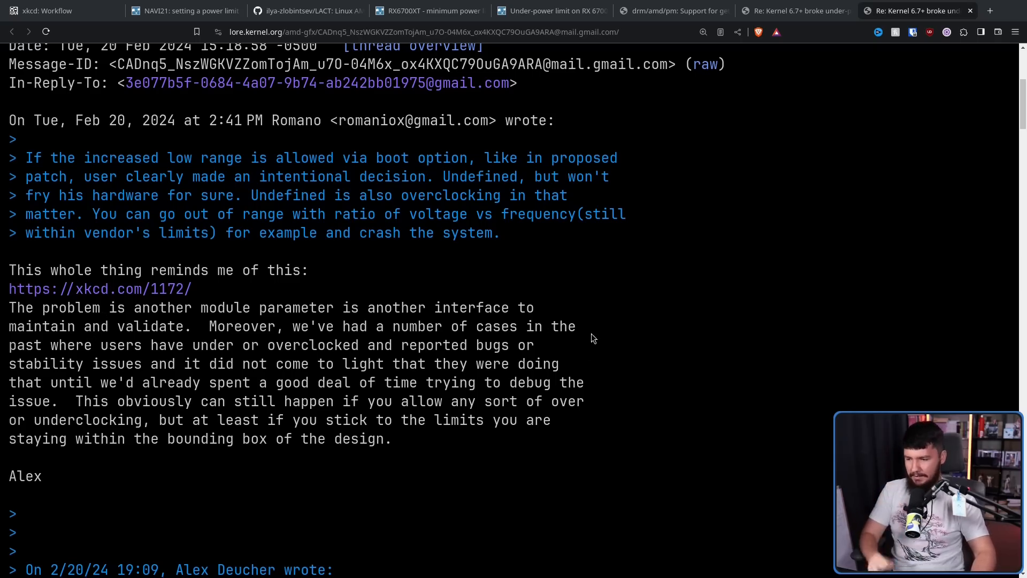
mouse_move(471, 326)
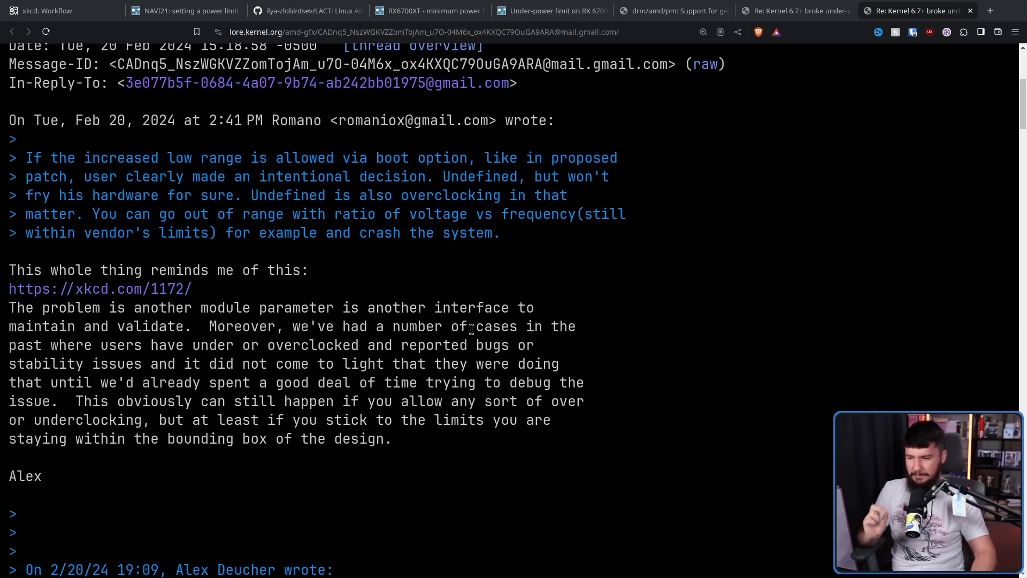
mouse_move(476, 373)
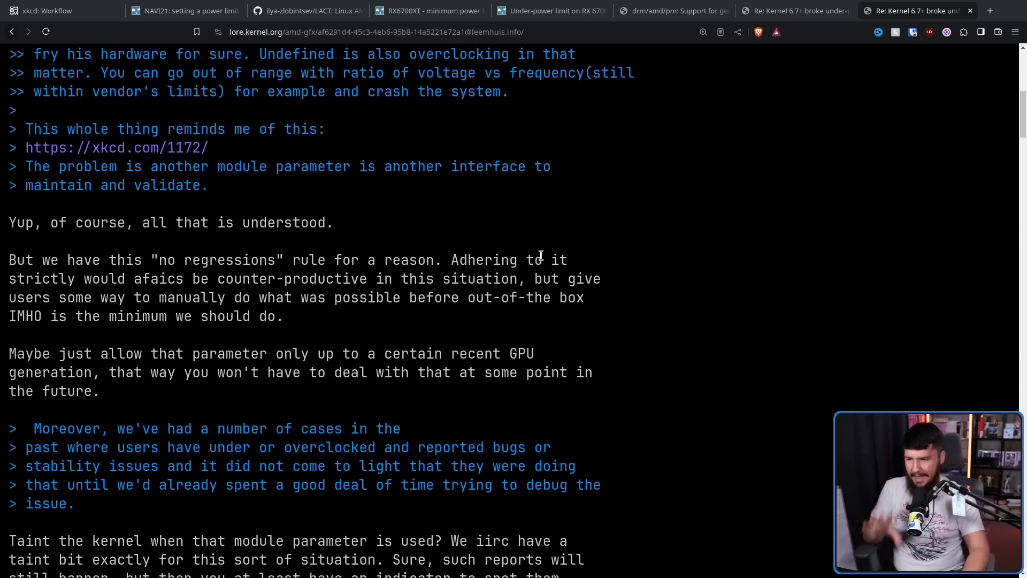
mouse_move(593, 246)
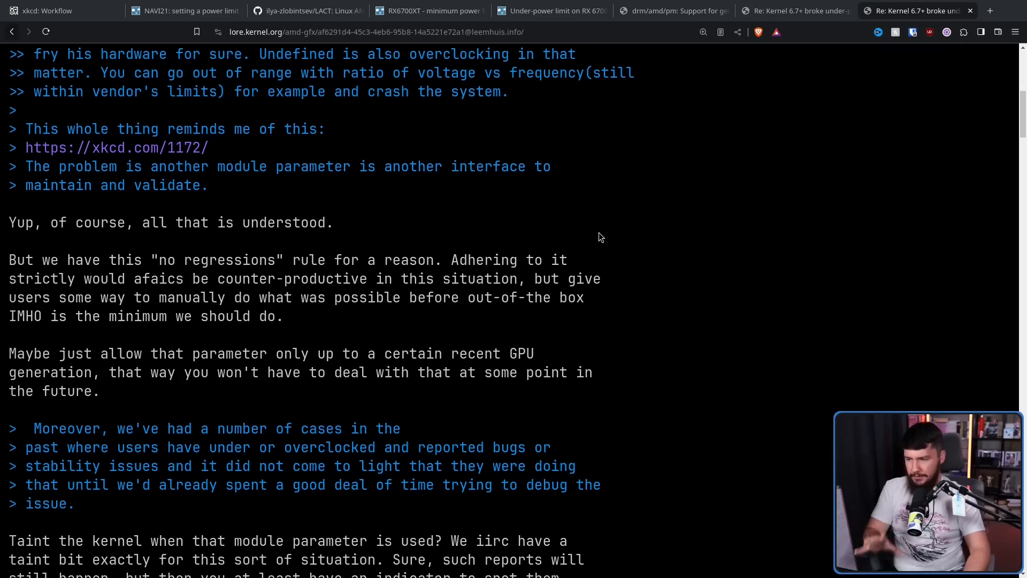
mouse_move(607, 221)
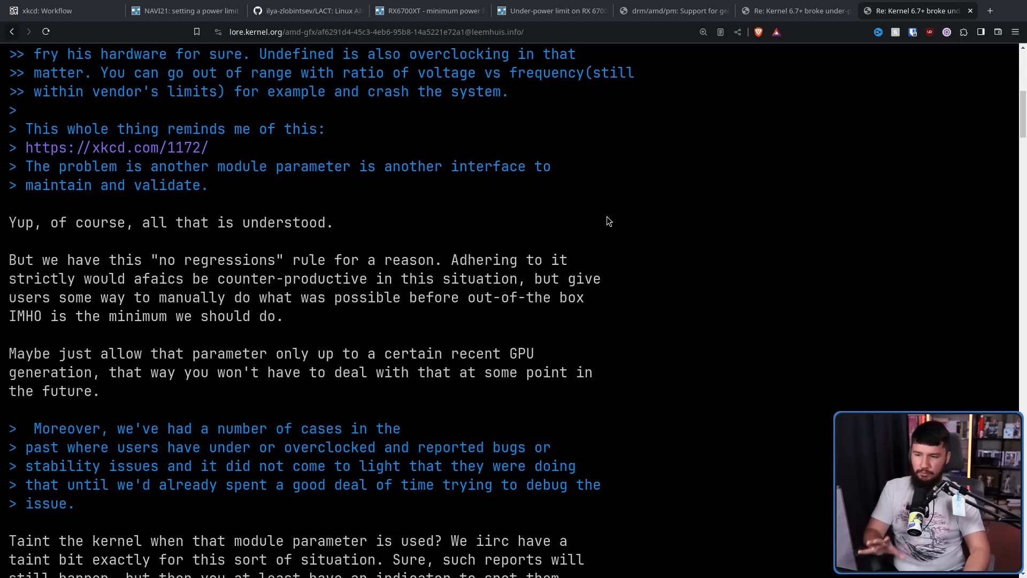
mouse_move(614, 212)
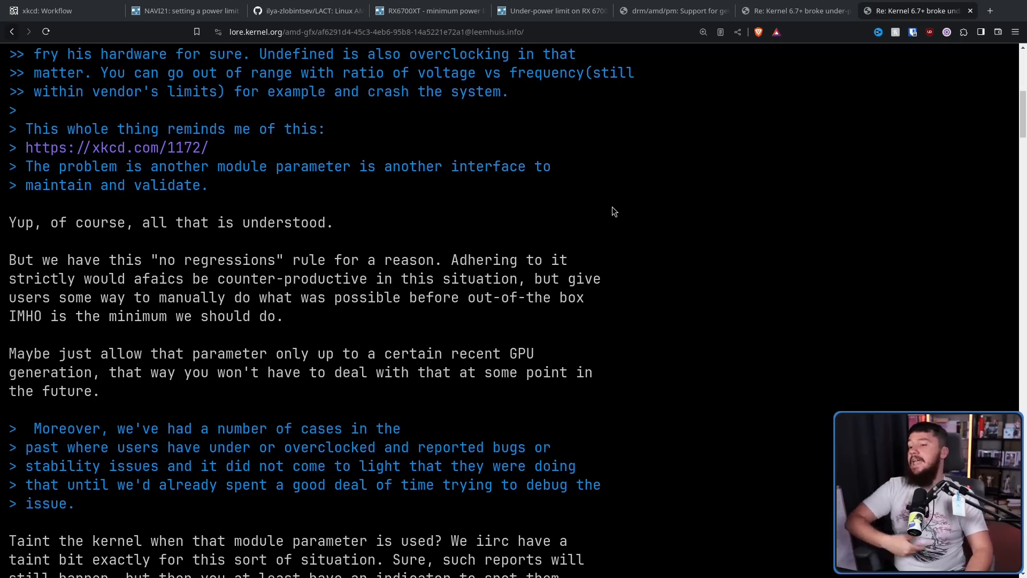
mouse_move(617, 194)
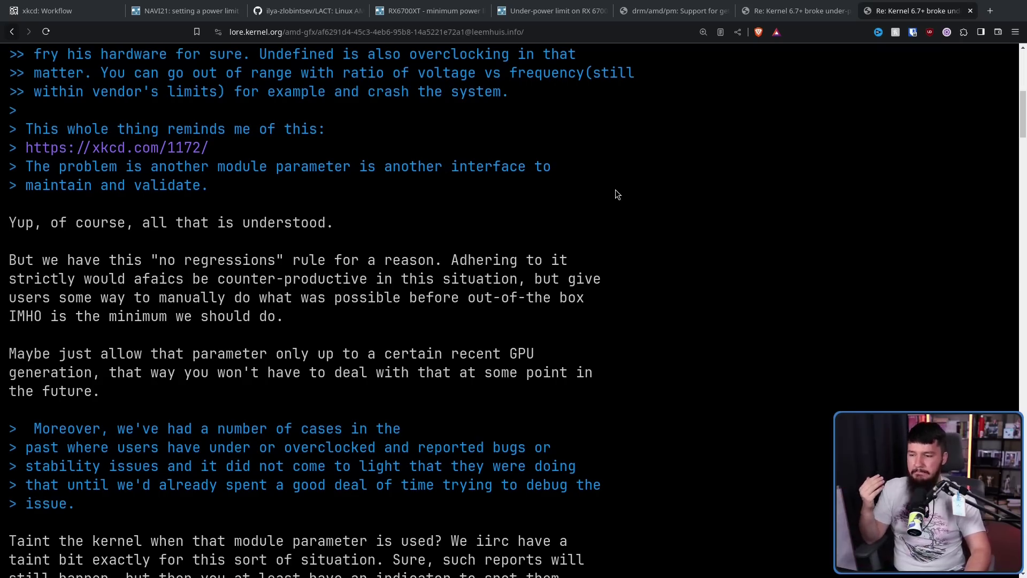
mouse_move(620, 182)
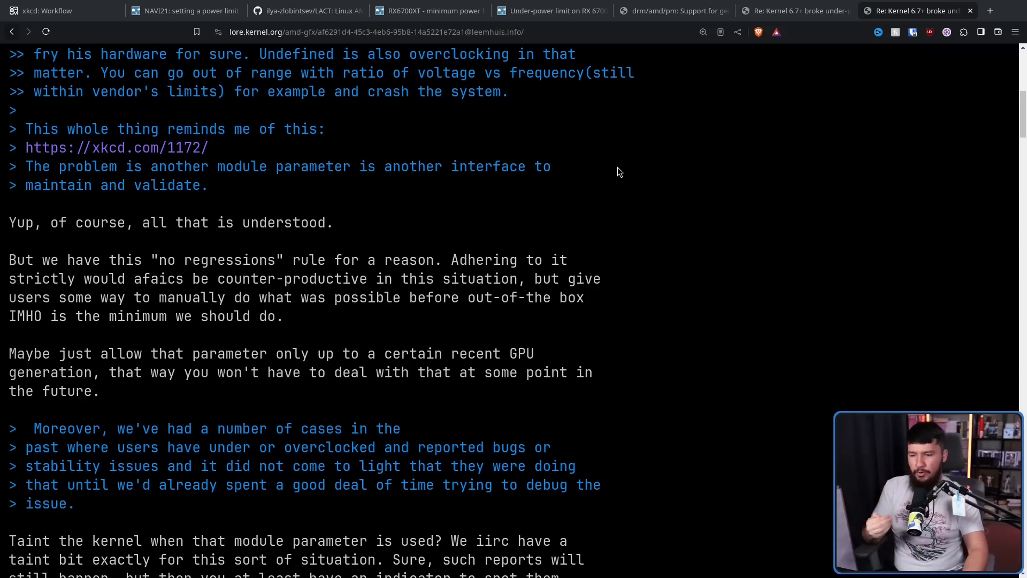
mouse_move(617, 161)
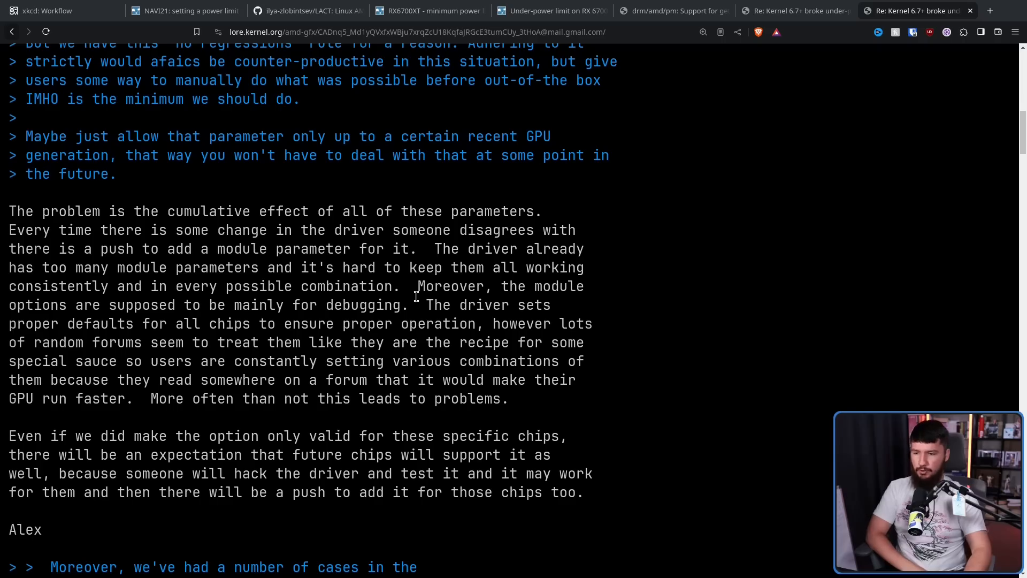
mouse_move(425, 305)
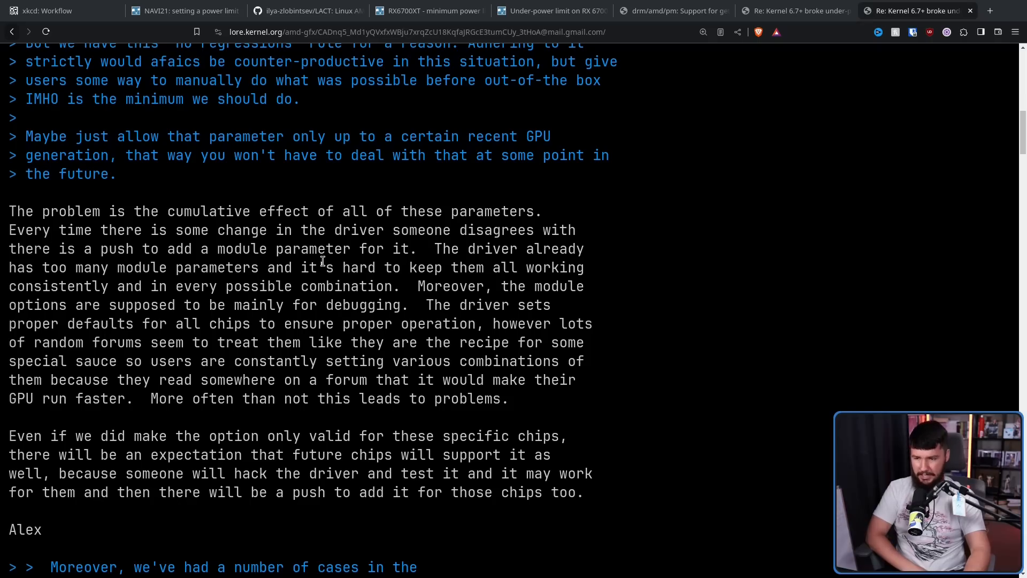
mouse_move(492, 290)
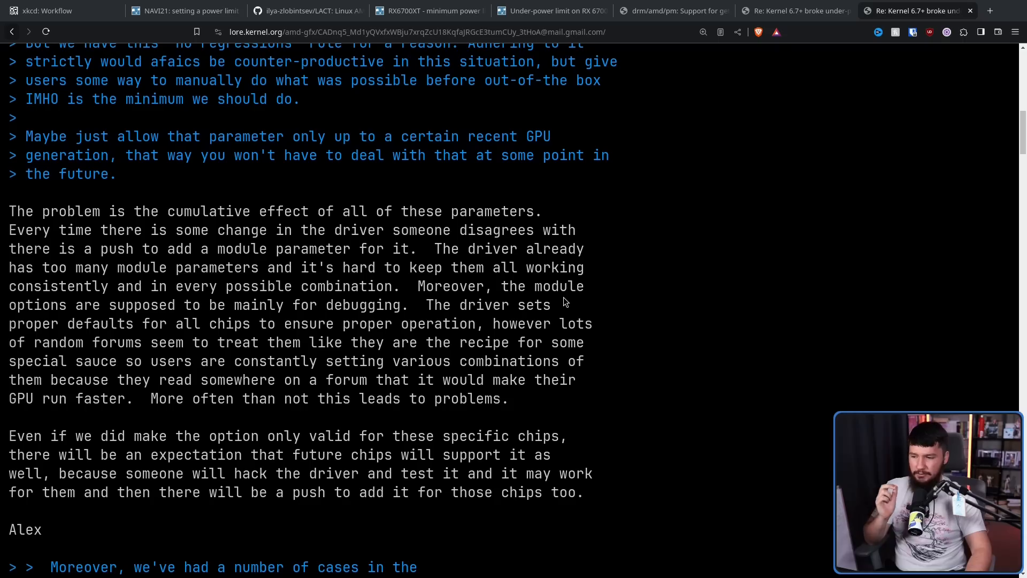
mouse_move(579, 302)
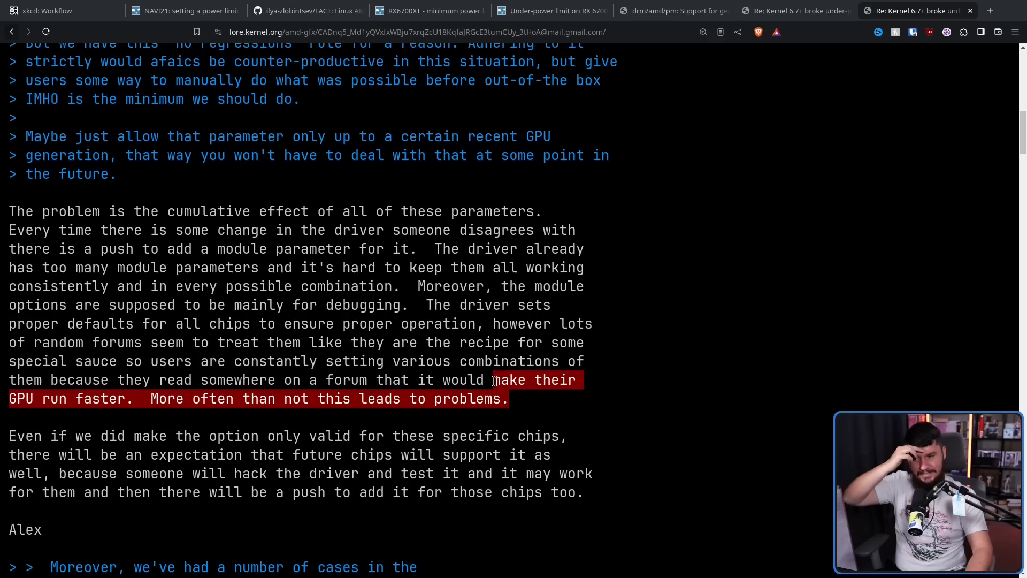
Highlight the passage about forum-driven module options causing problems, clear it, and read further.
left_click_drag(493, 379, 424, 304)
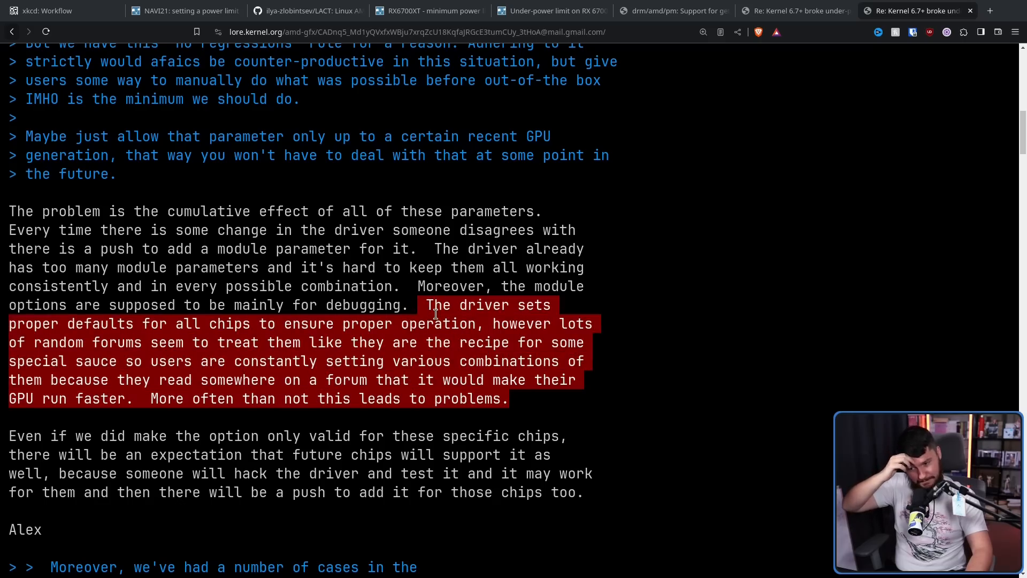
left_click(507, 385)
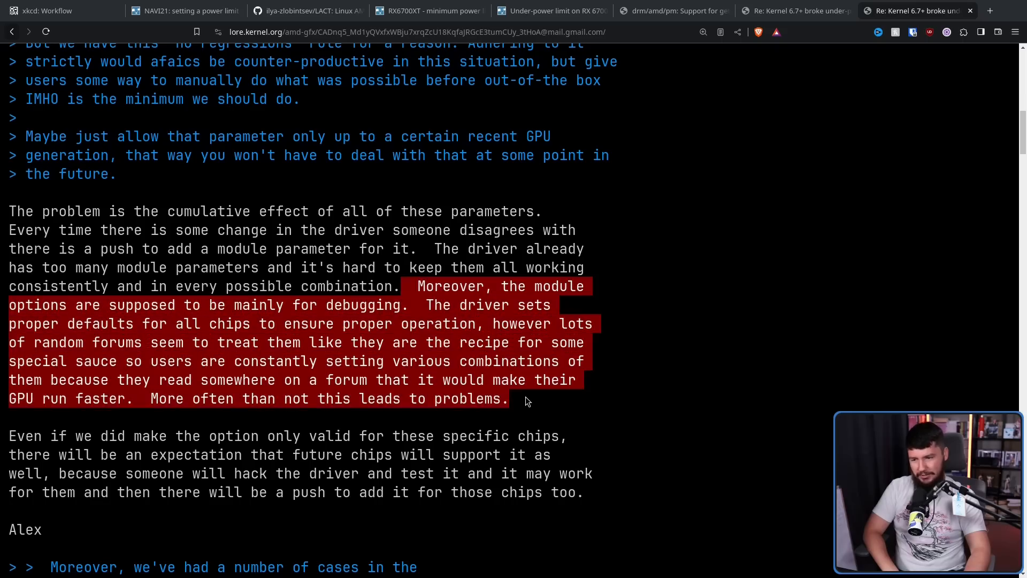
left_click(546, 386)
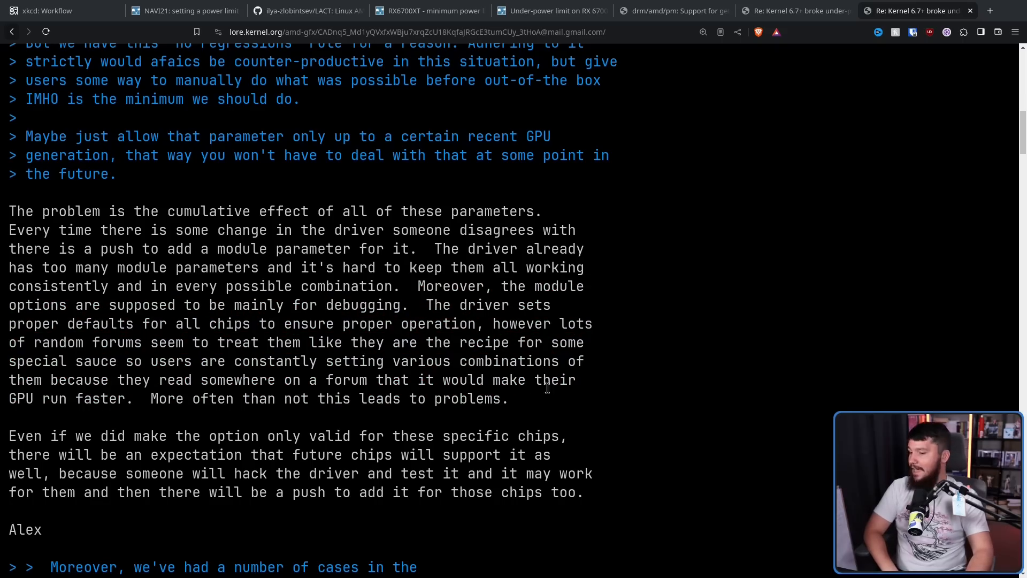
scroll("down", 3)
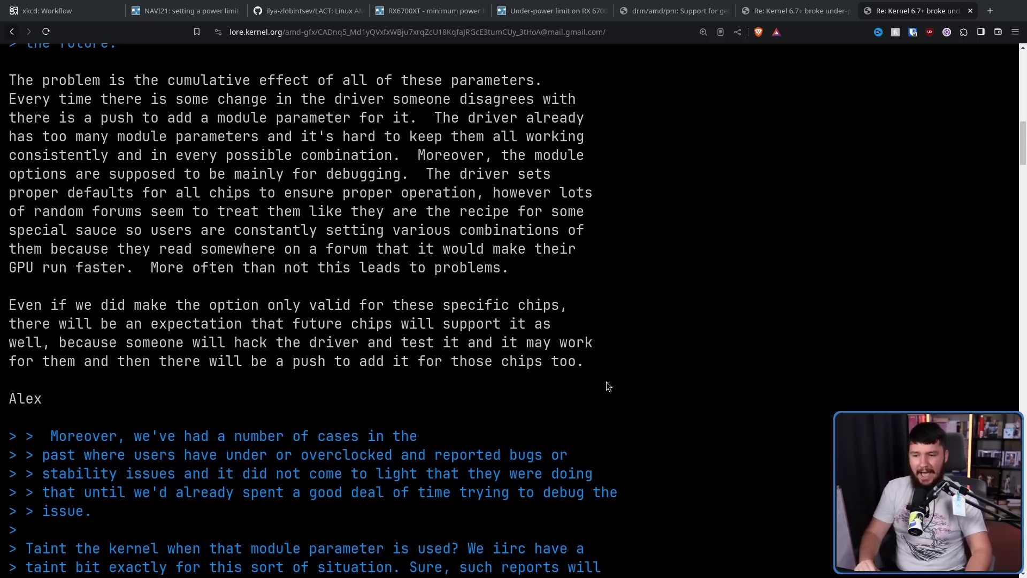
left_click_drag(398, 324, 581, 361)
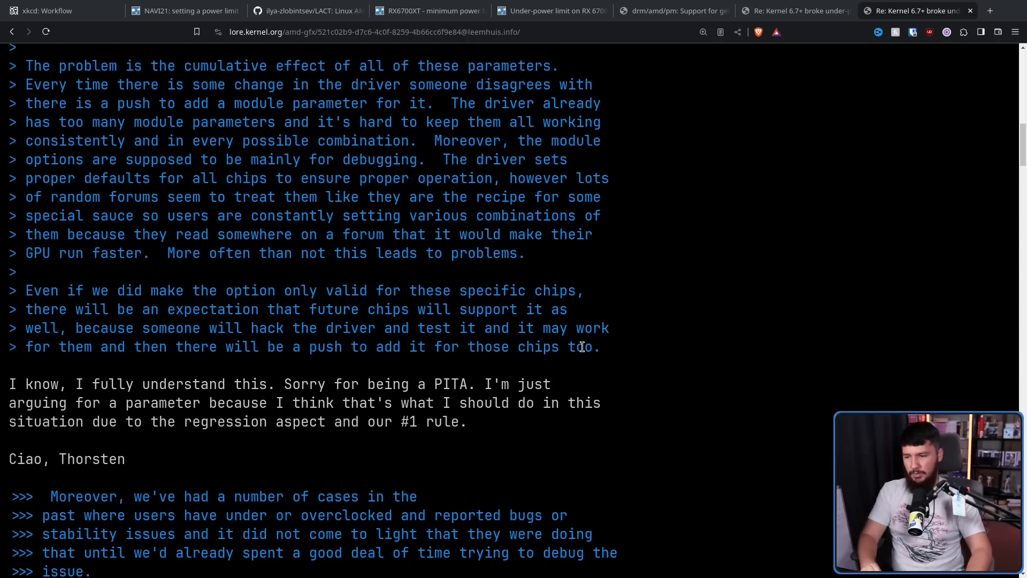
mouse_move(580, 333)
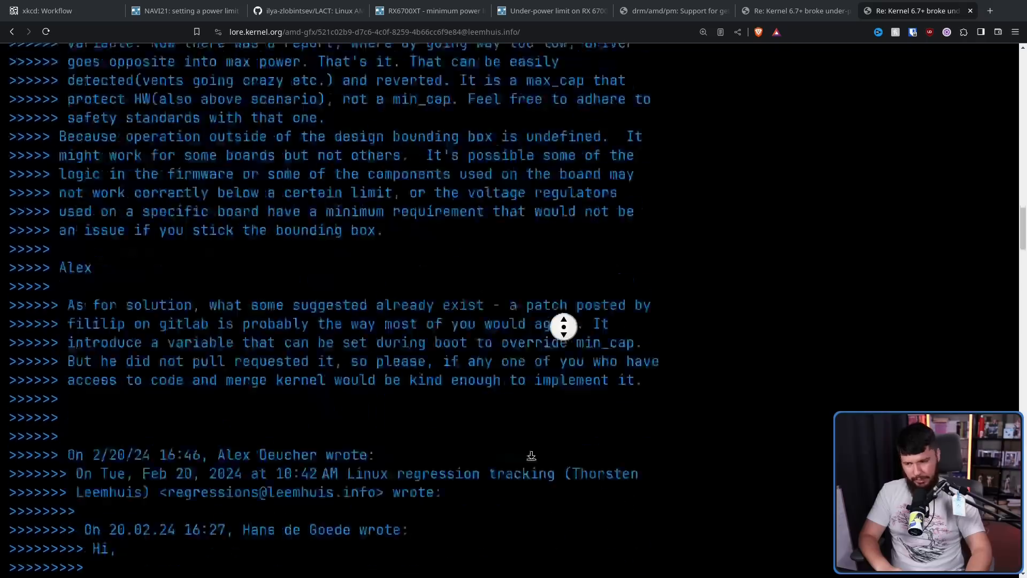
Scroll through Thorsten Leemhuis's closing message marking it resolved as not a regression.
scroll("down", 3)
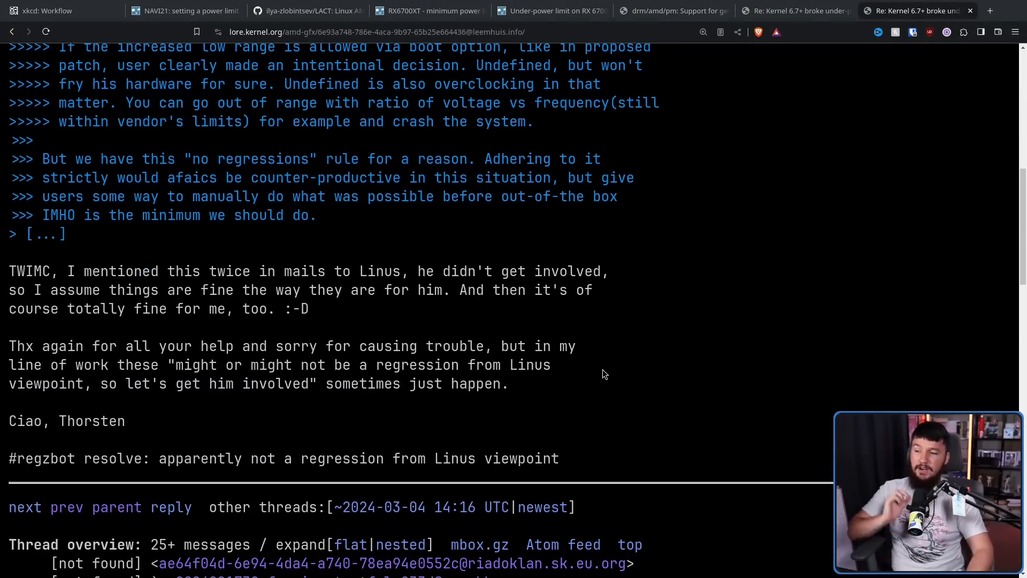
mouse_move(160, 352)
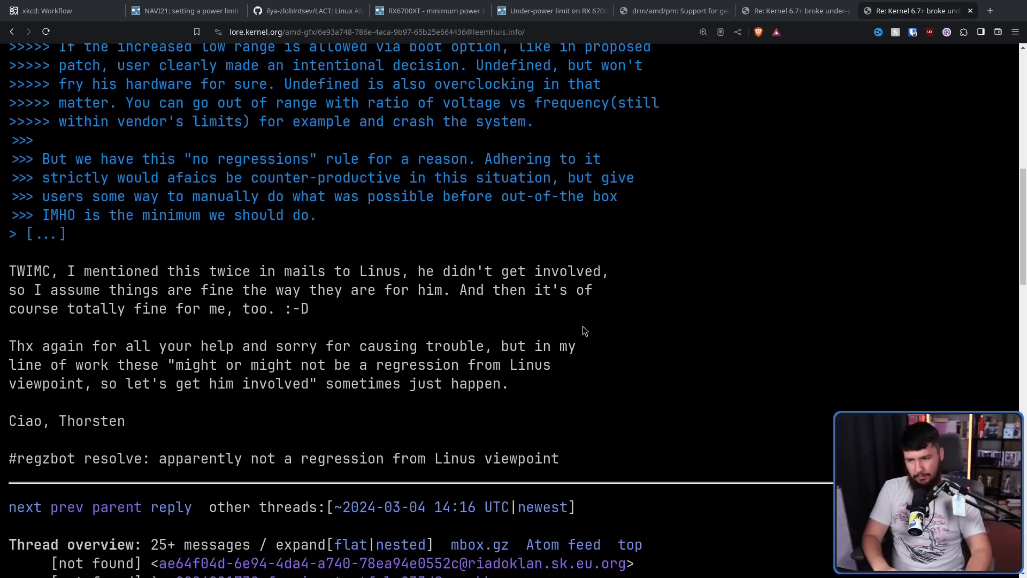
mouse_move(592, 323)
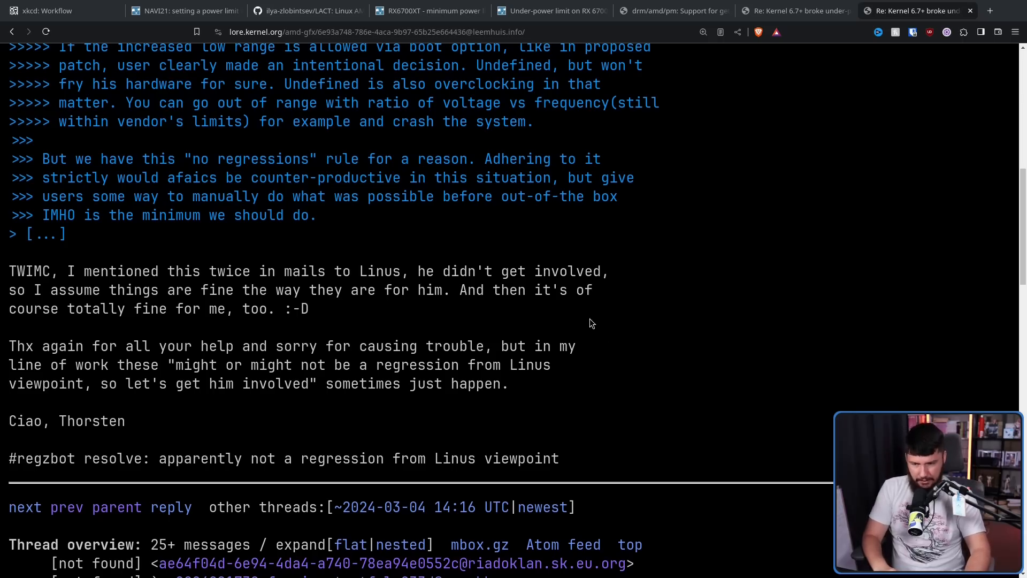
mouse_move(616, 321)
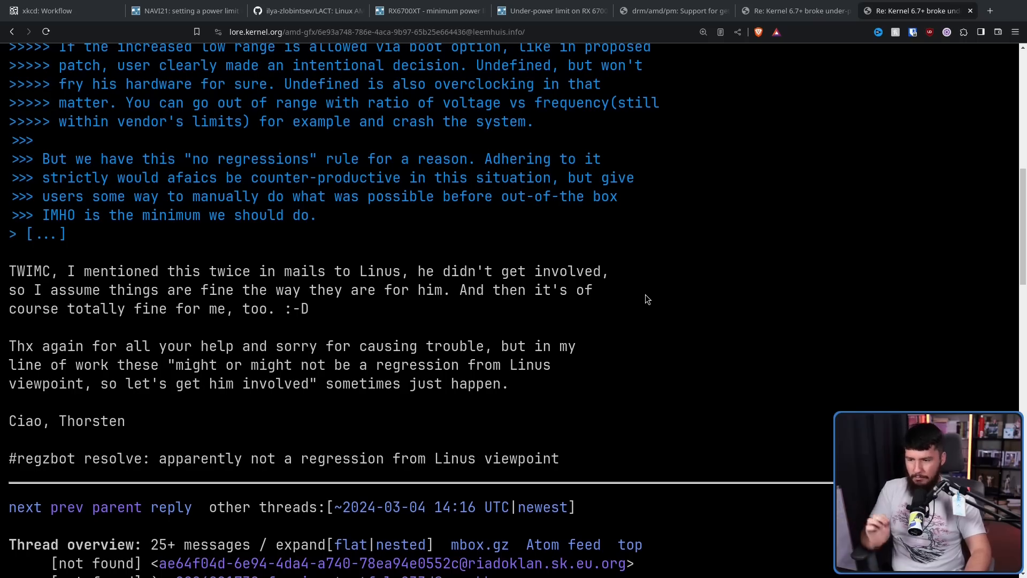
mouse_move(647, 292)
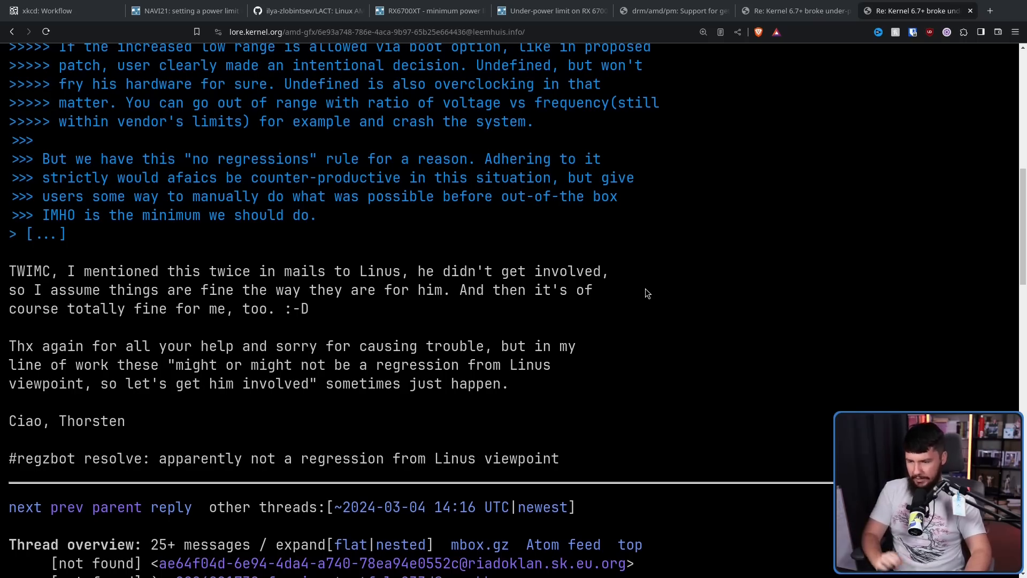
mouse_move(648, 272)
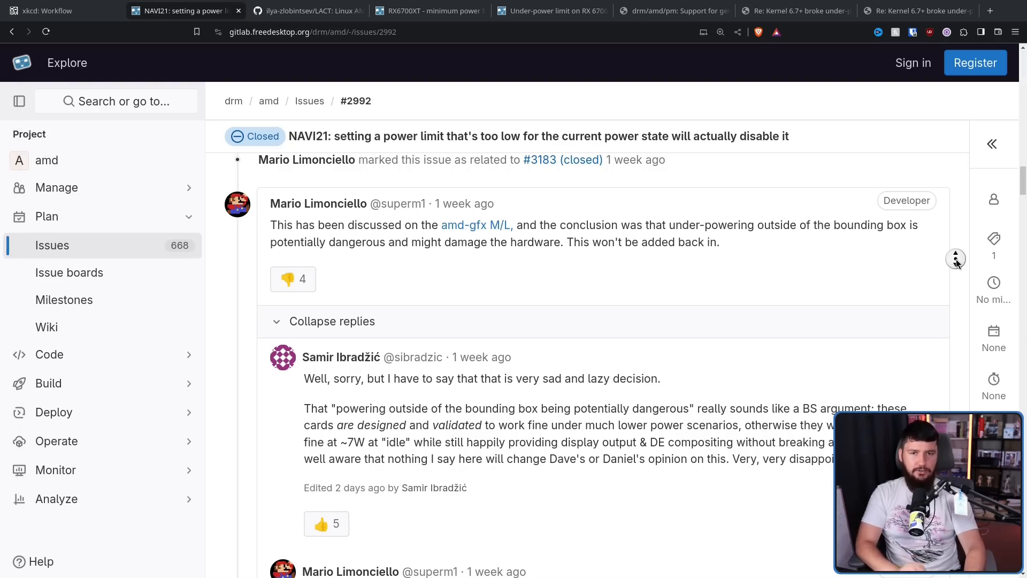
Scroll down the NAVI21 issue comments to Alex Deucher's reply on unmaintainable one-off parameters.
scroll("down", 3)
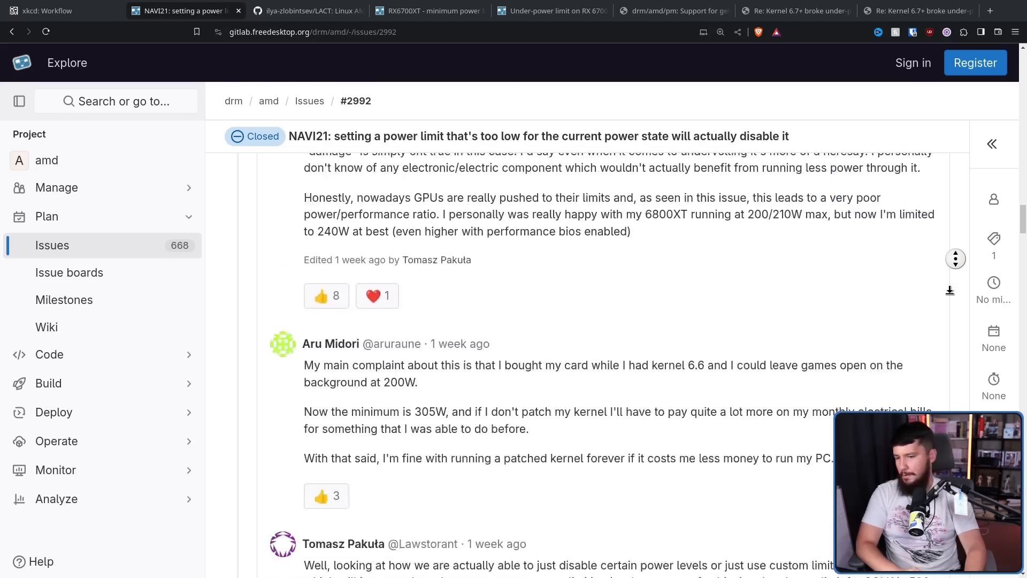
scroll("down", 3)
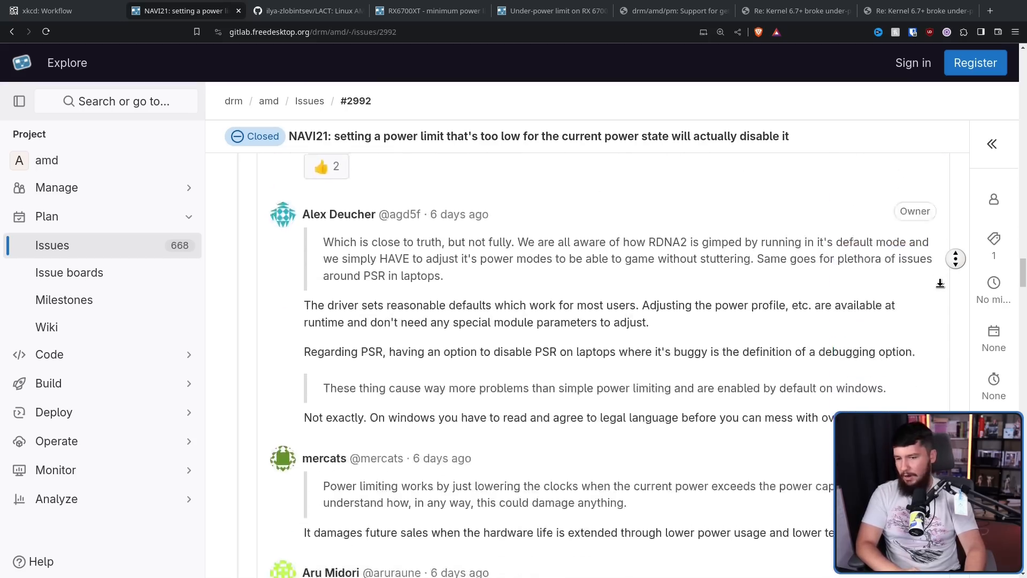
scroll("down", 3)
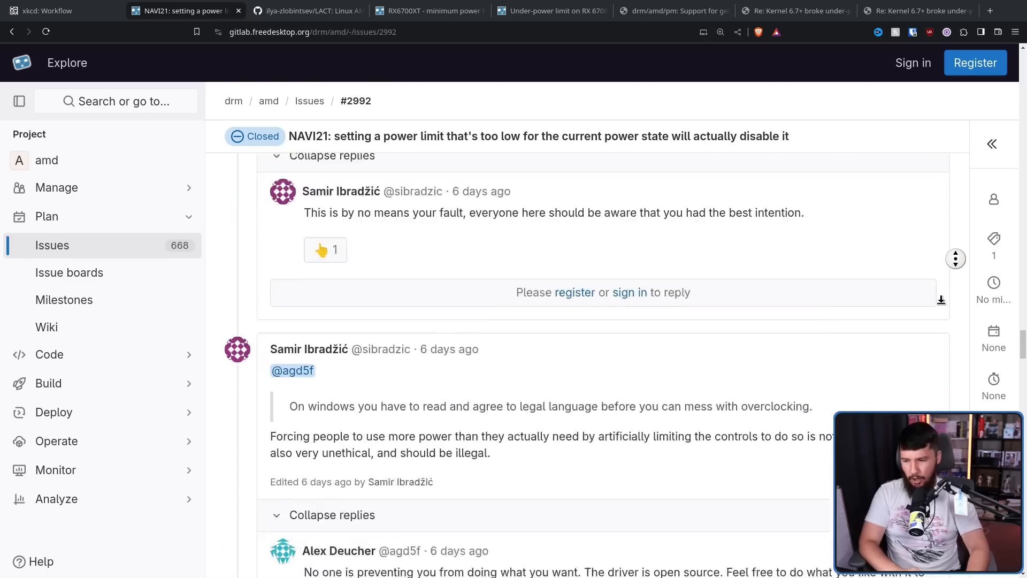
scroll("down", 3)
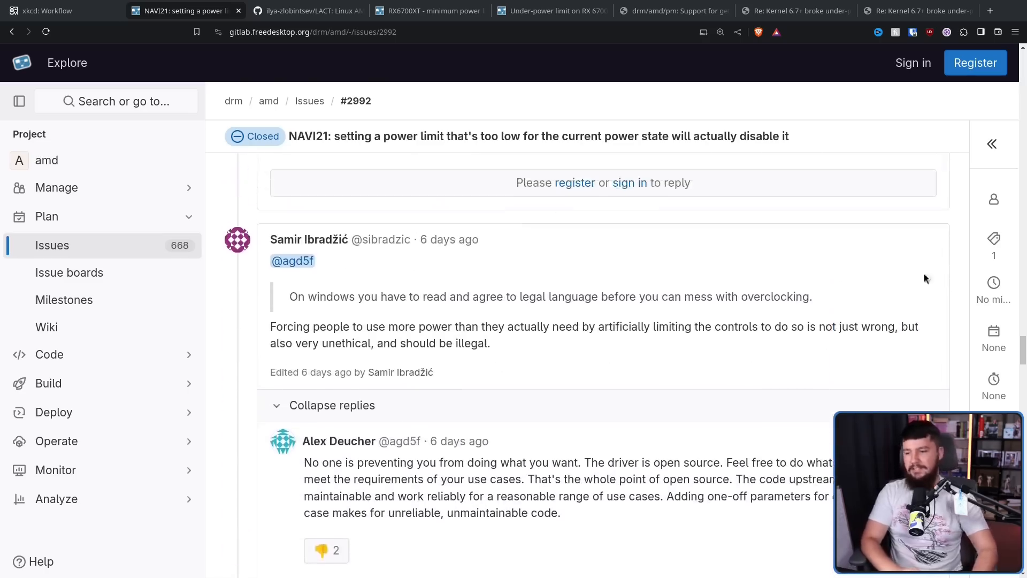
mouse_move(471, 332)
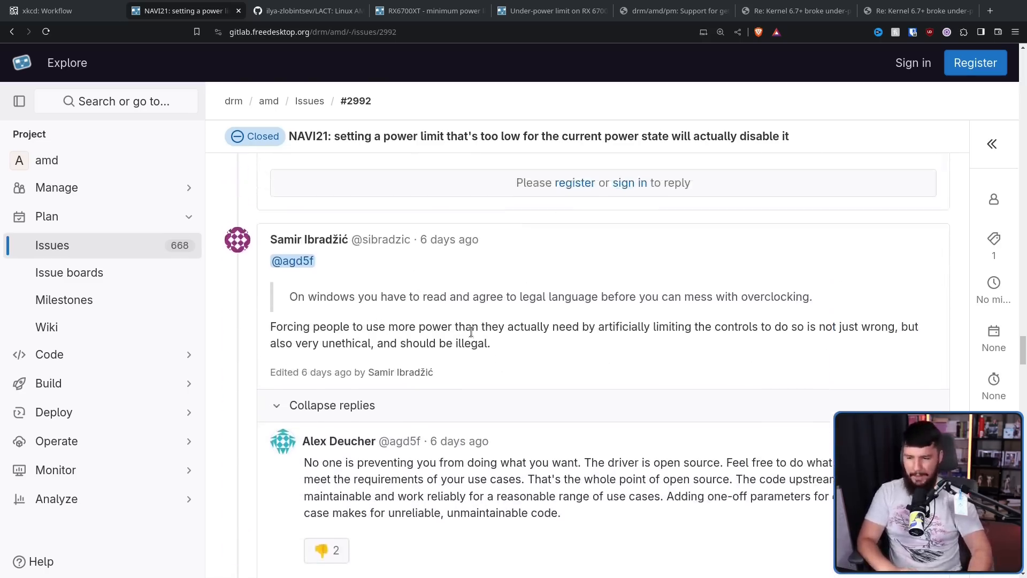
mouse_move(708, 344)
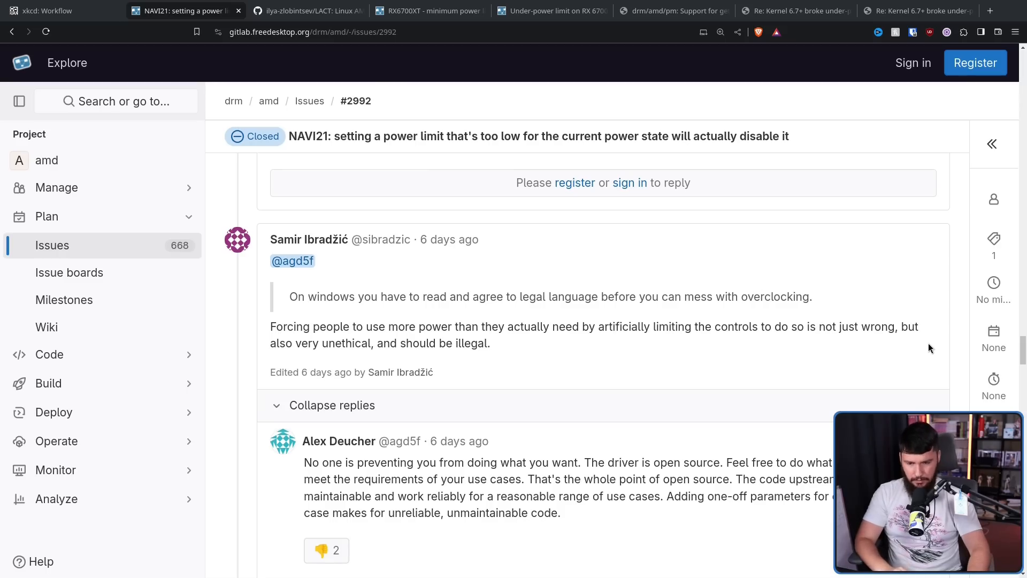
mouse_move(938, 333)
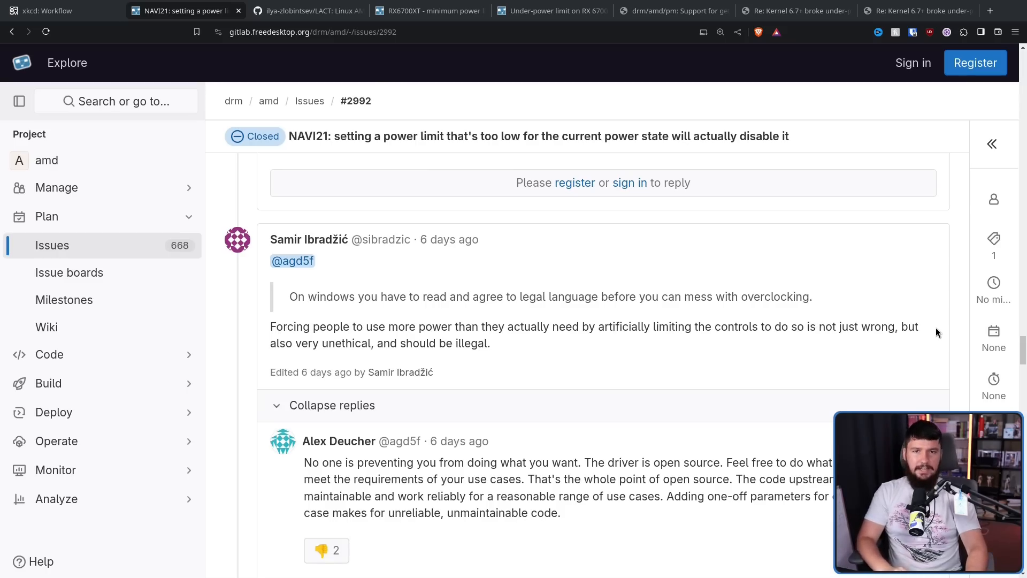